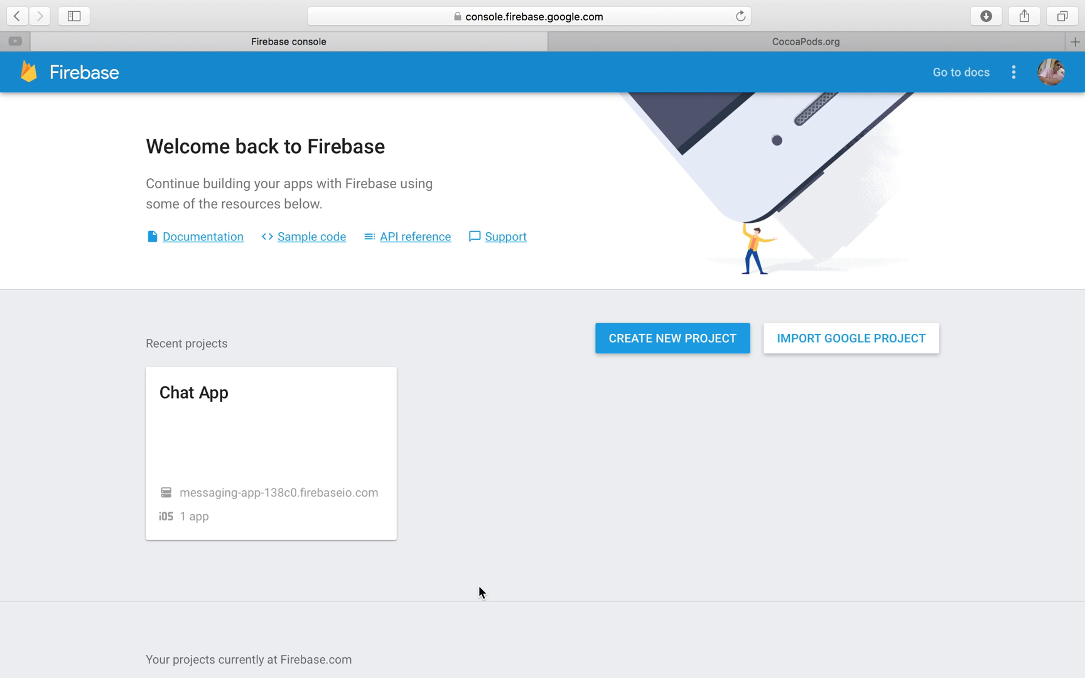
{"action": "mouse_move", "coordinate": [150, 199]}
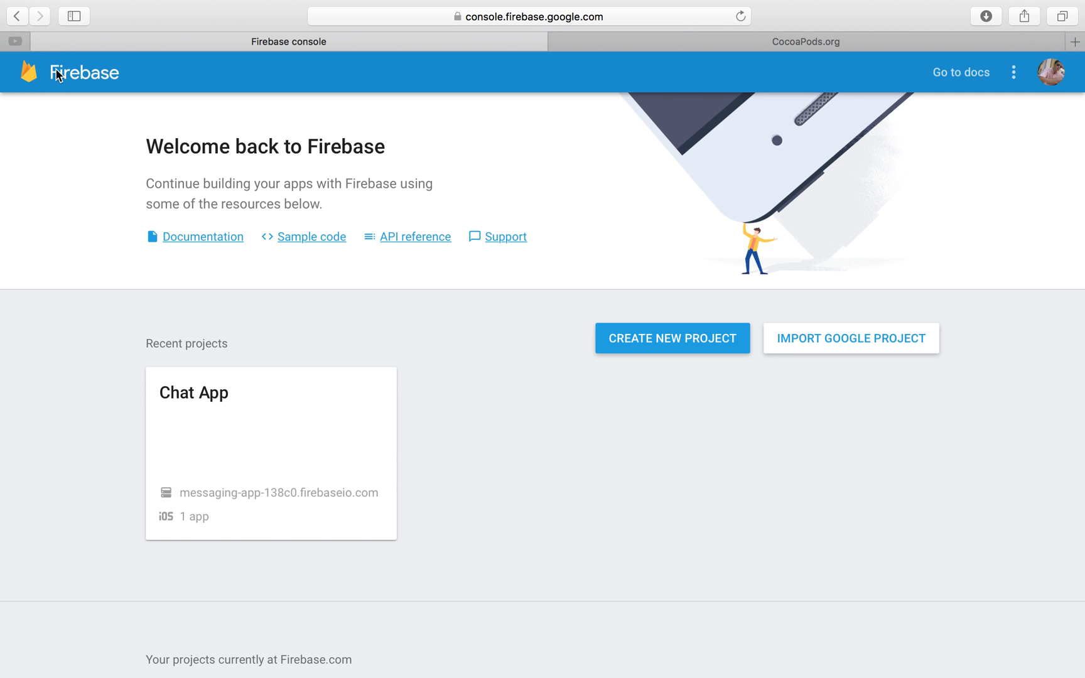
Return to the Firebase console home page in the browser
{"action": "left_click", "coordinate": [530, 16]}
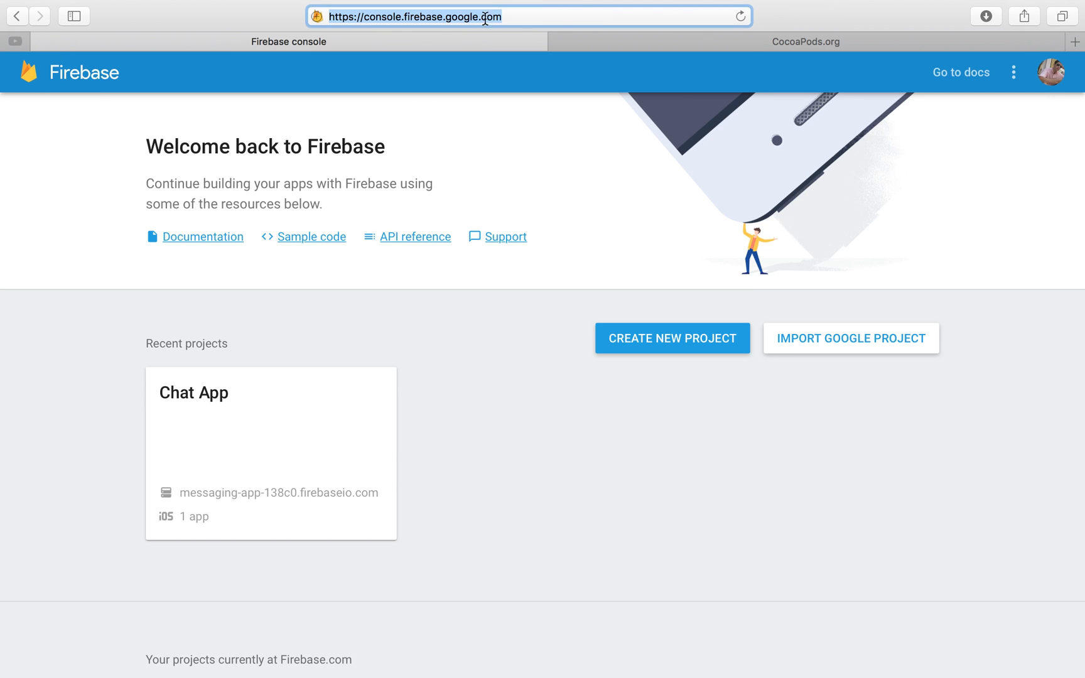
{"action": "left_click", "coordinate": [414, 16]}
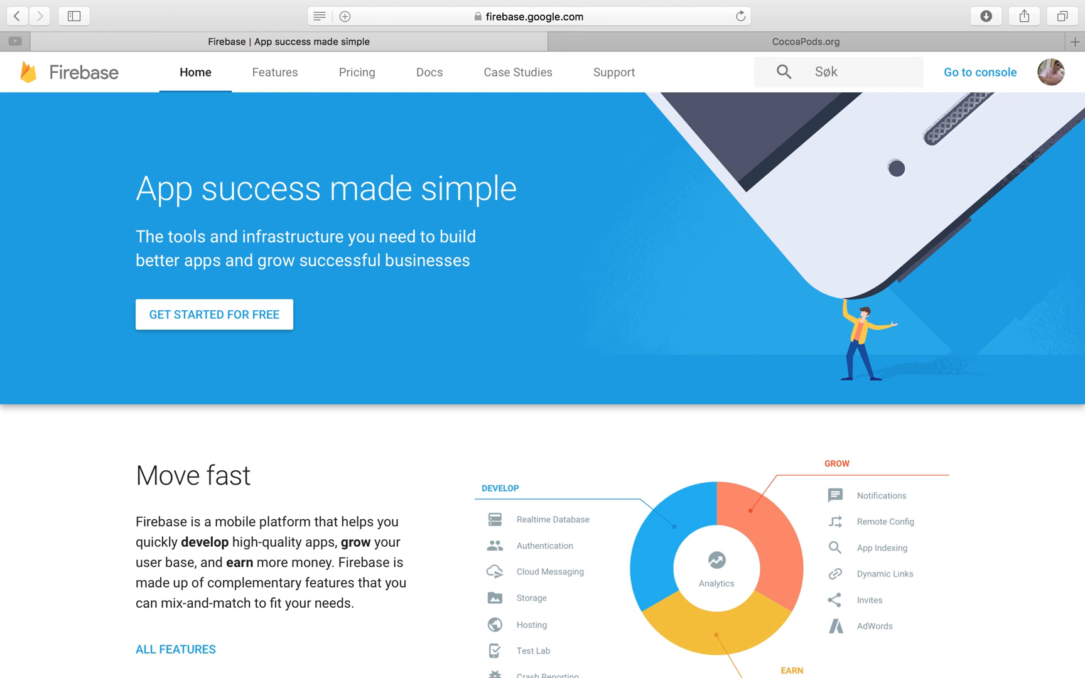
{"action": "mouse_move", "coordinate": [578, 42]}
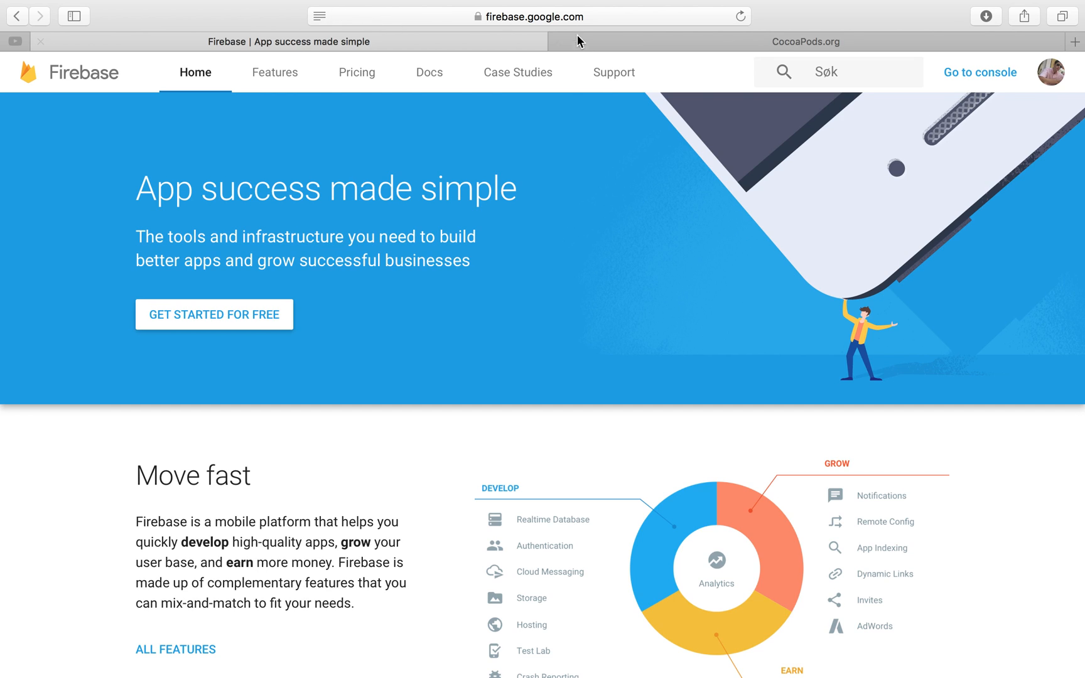
{"action": "left_click", "coordinate": [980, 72]}
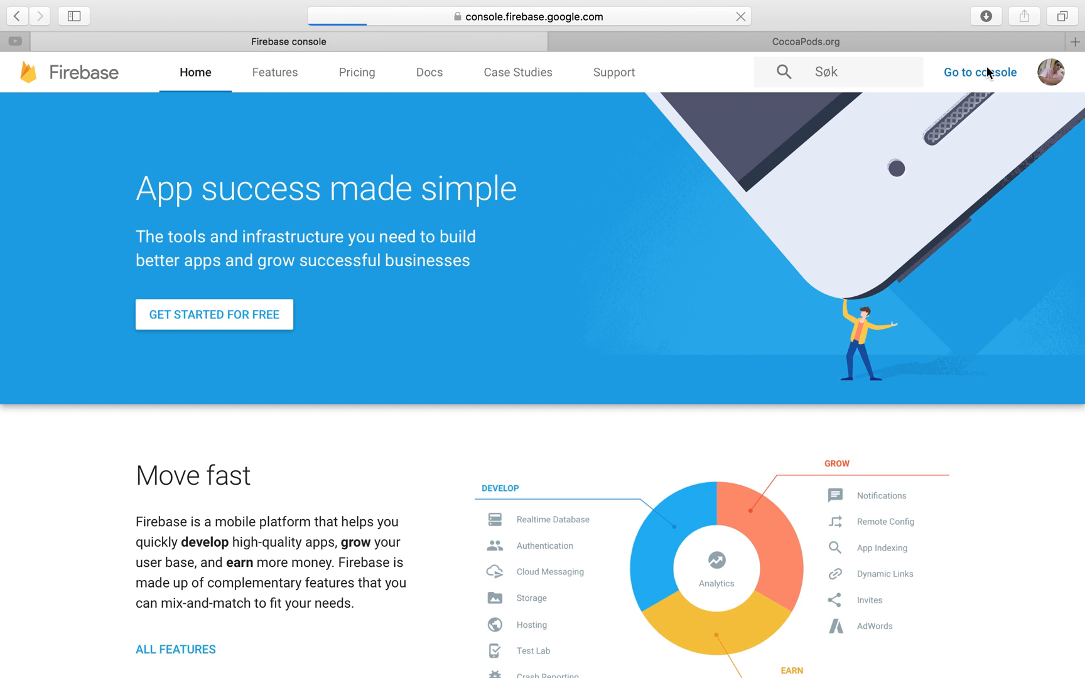
{"action": "left_click", "coordinate": [980, 71]}
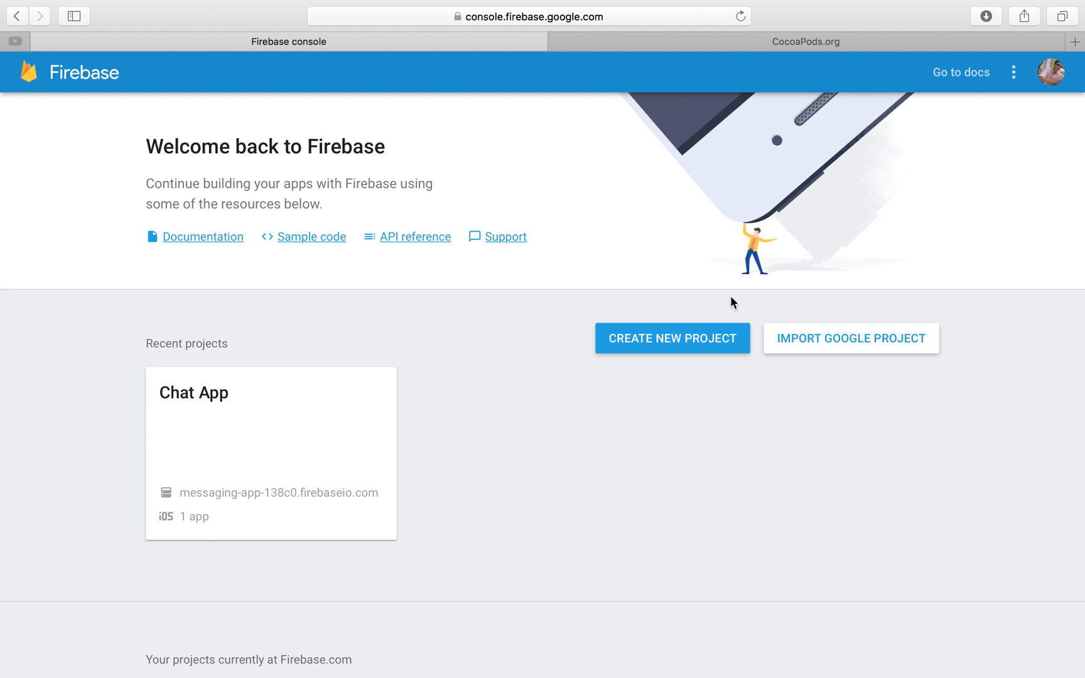
Create a new Firebase project named FireFun
{"action": "left_click", "coordinate": [671, 338]}
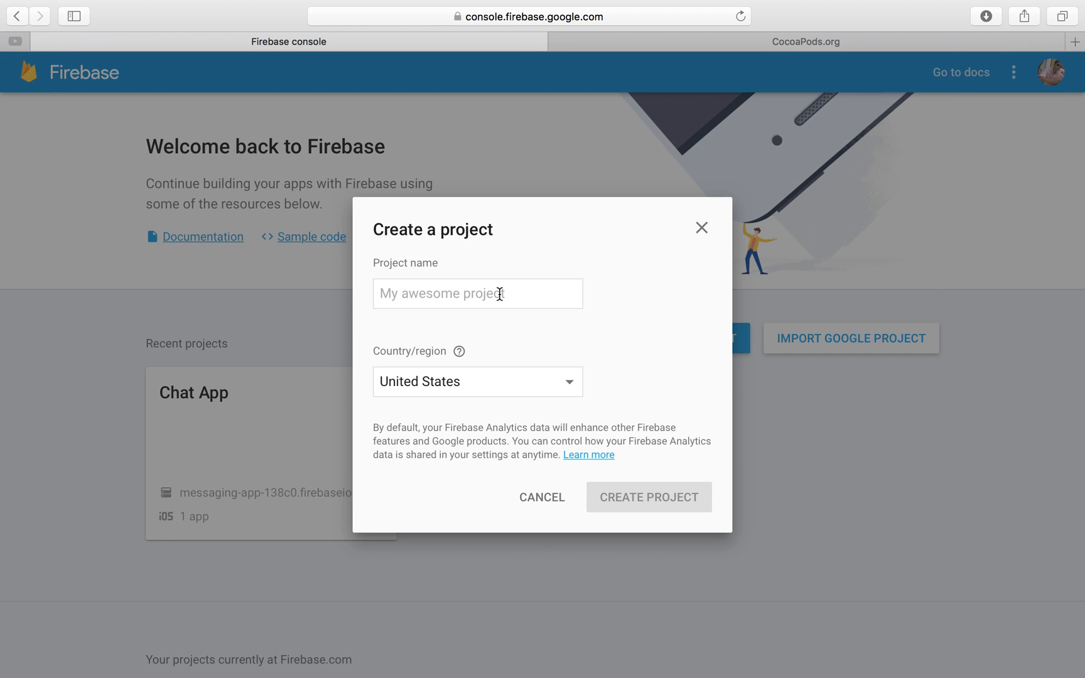
{"action": "left_click", "coordinate": [477, 292]}
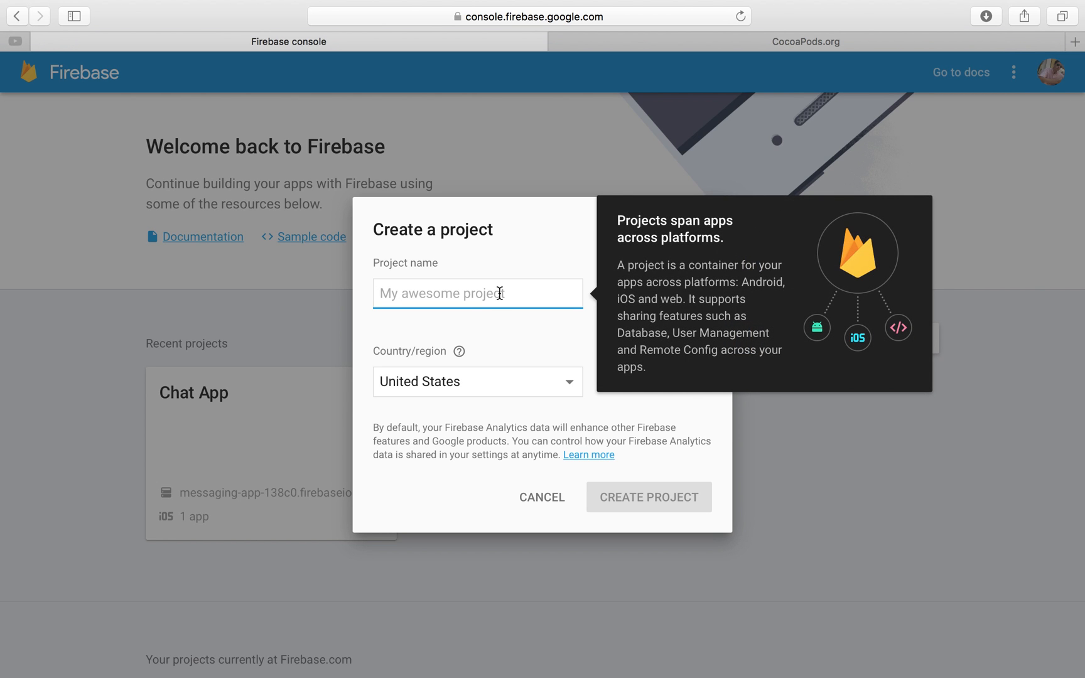
{"action": "type", "text": "FireF"}
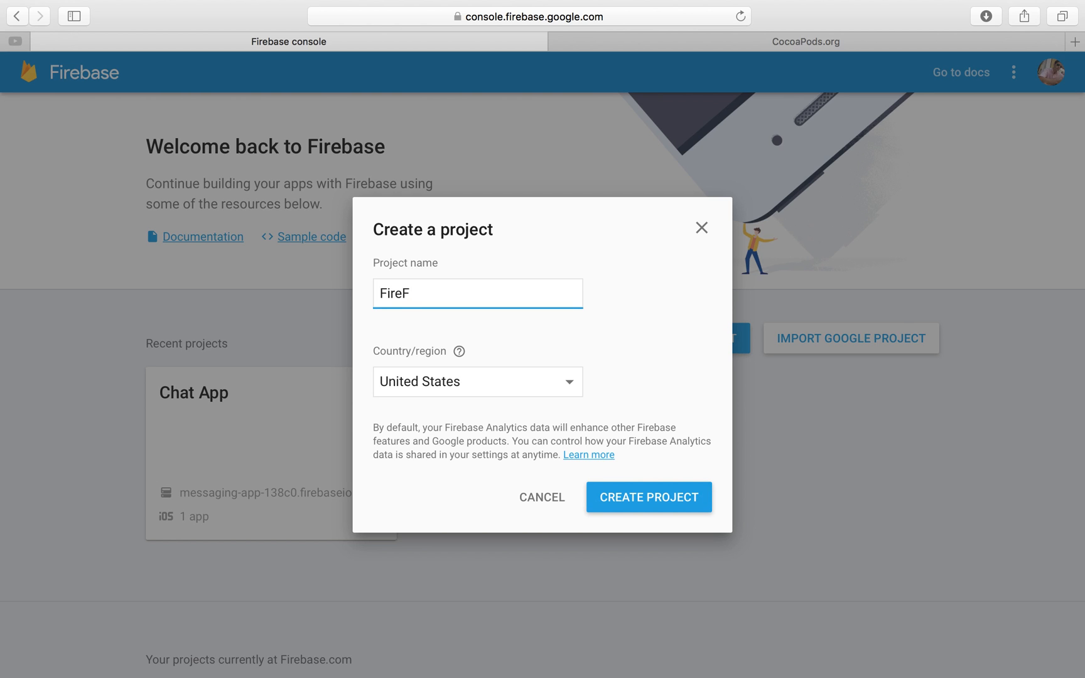
{"action": "type", "text": "un"}
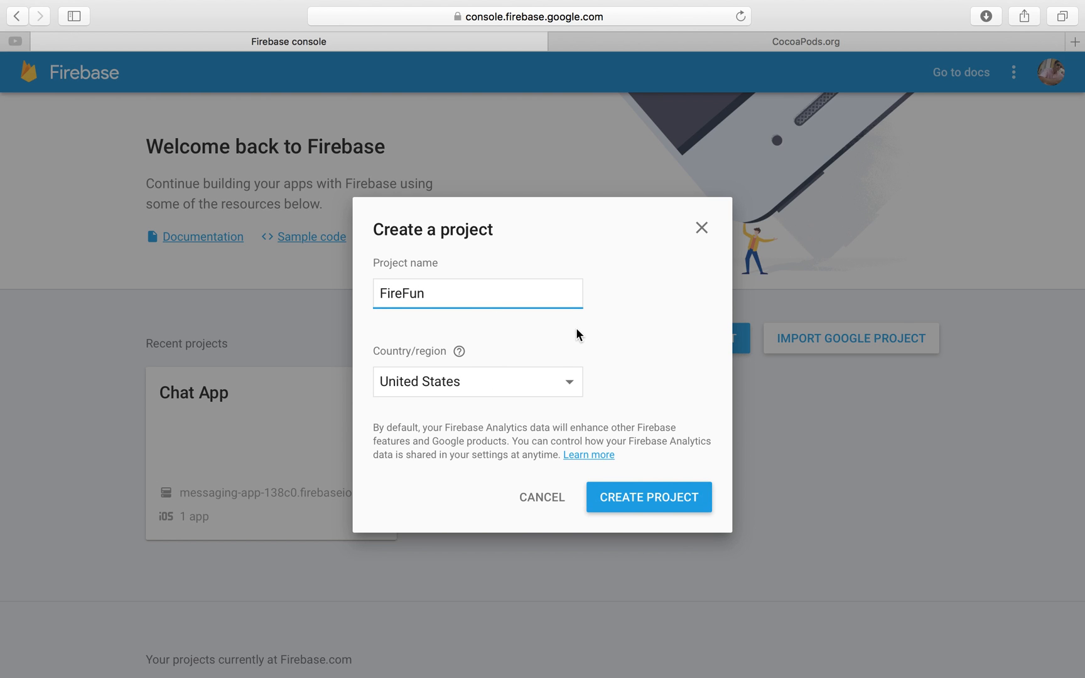
{"action": "mouse_move", "coordinate": [648, 498]}
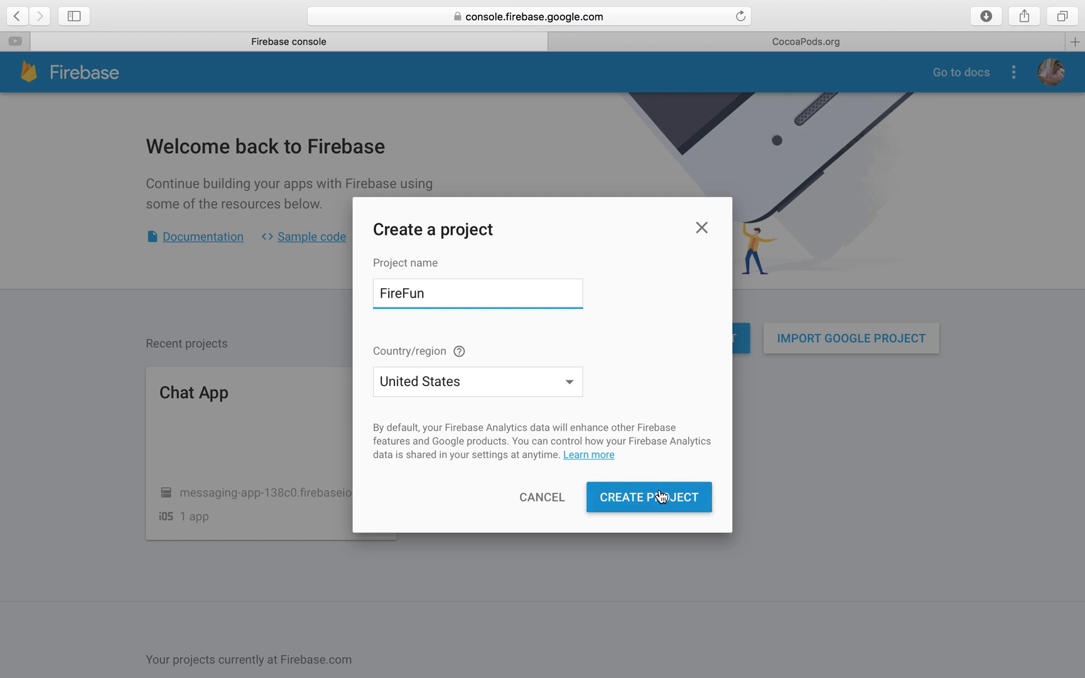
{"action": "left_click", "coordinate": [648, 498]}
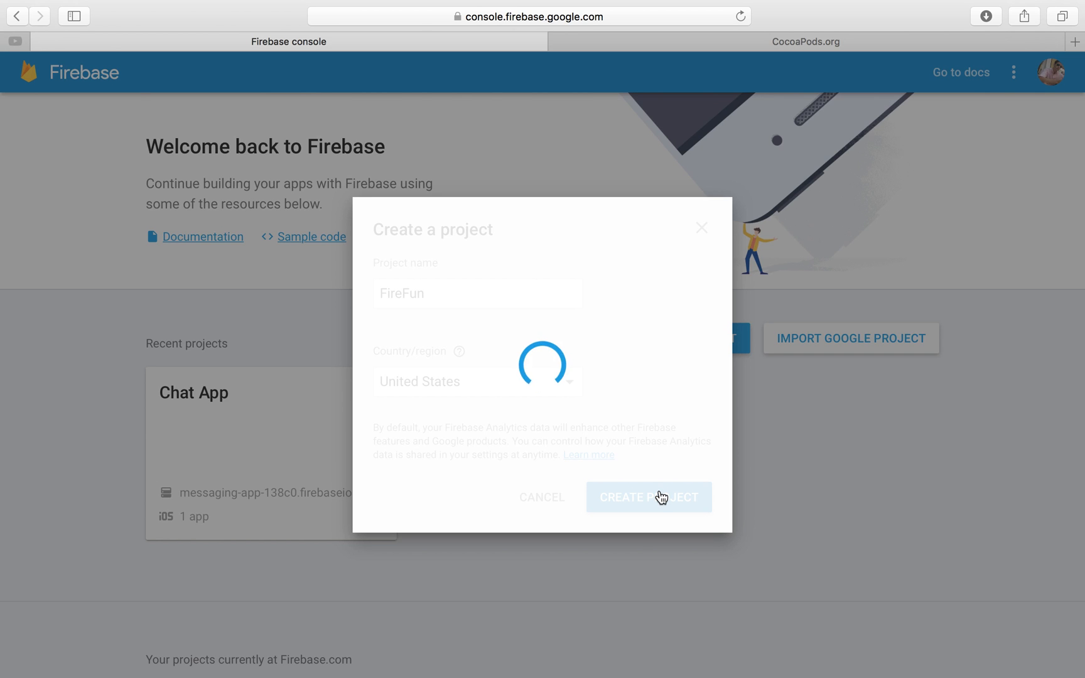
{"action": "left_click", "coordinate": [649, 498]}
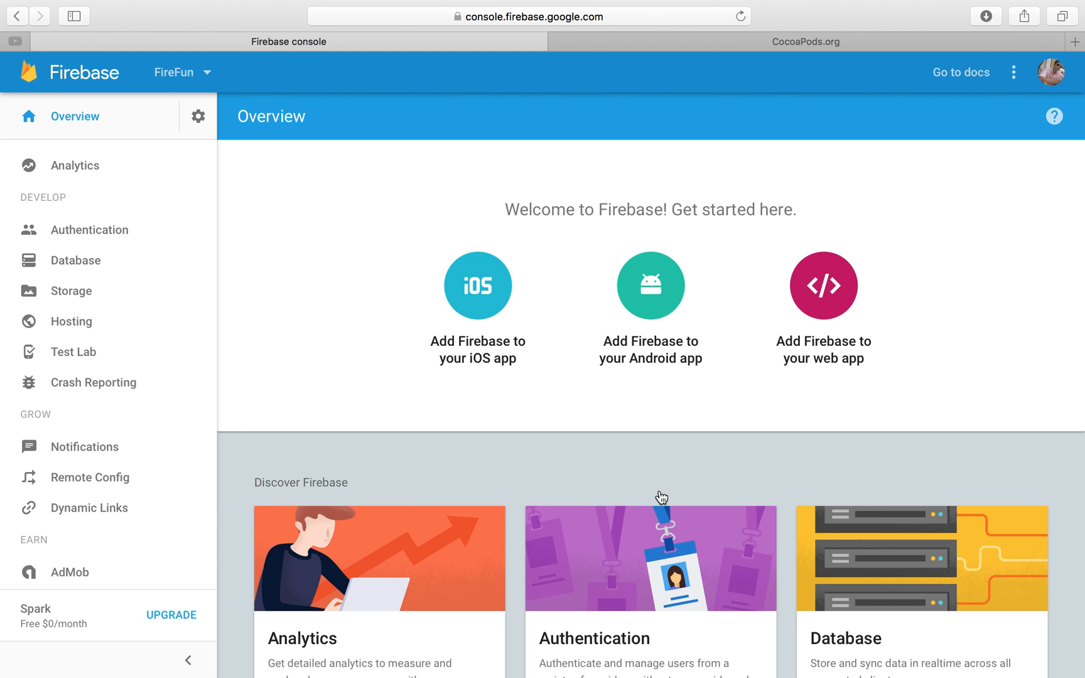
{"action": "mouse_move", "coordinate": [658, 498]}
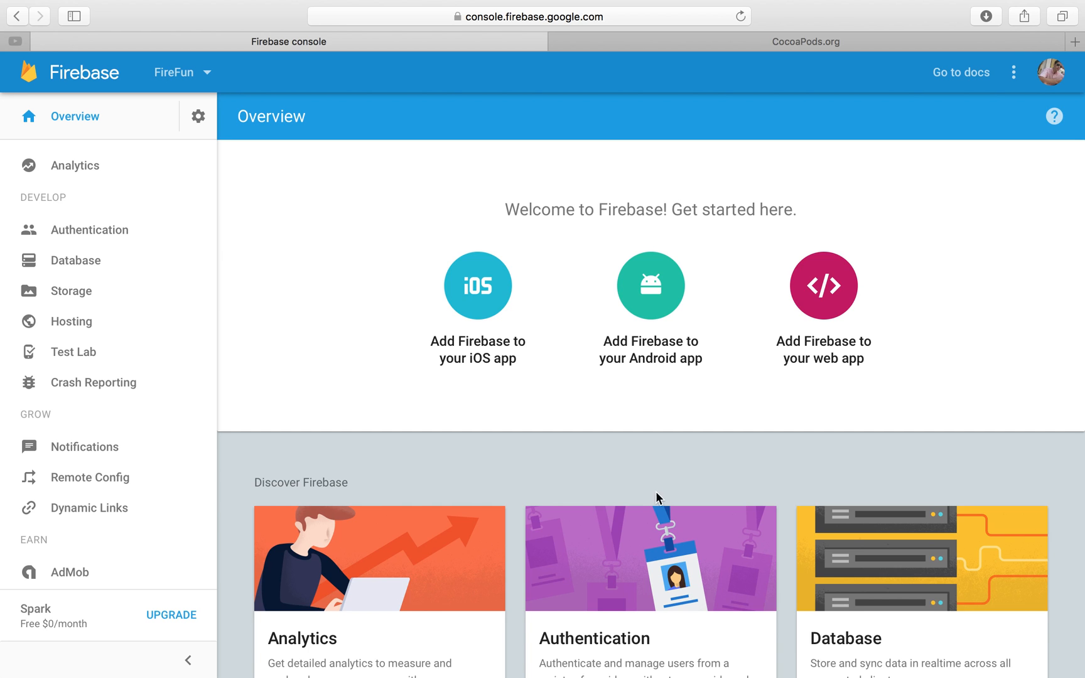
{"action": "left_click", "coordinate": [477, 286]}
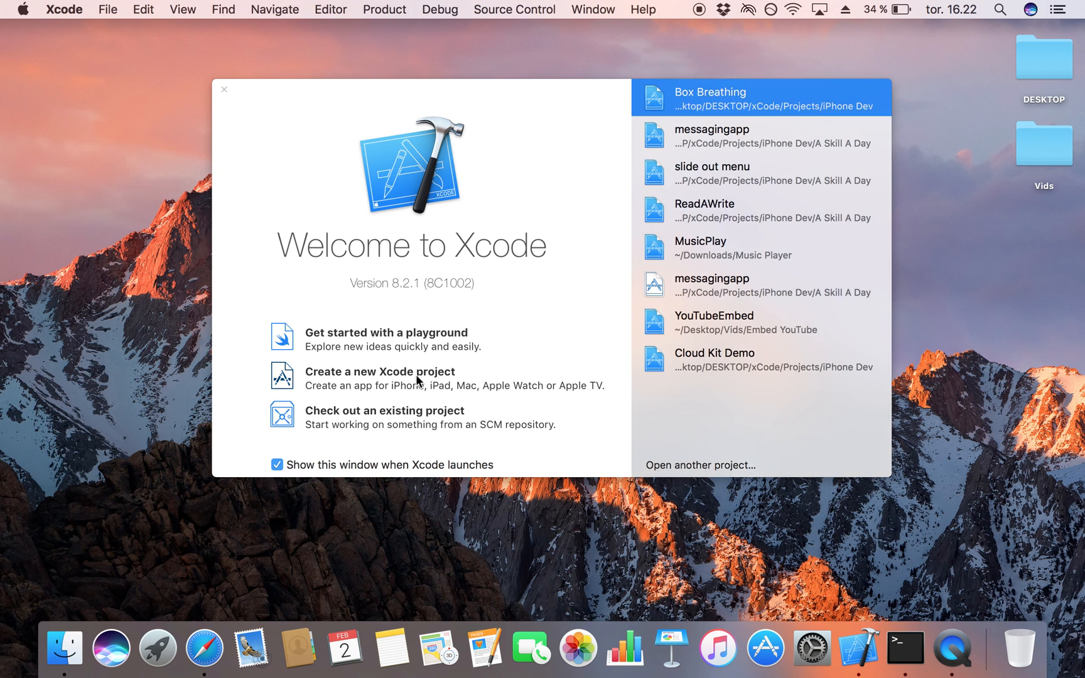
Start a new app-template Xcode project named firefun (lowercase) with Use Core Data turned off
{"action": "left_click", "coordinate": [379, 371]}
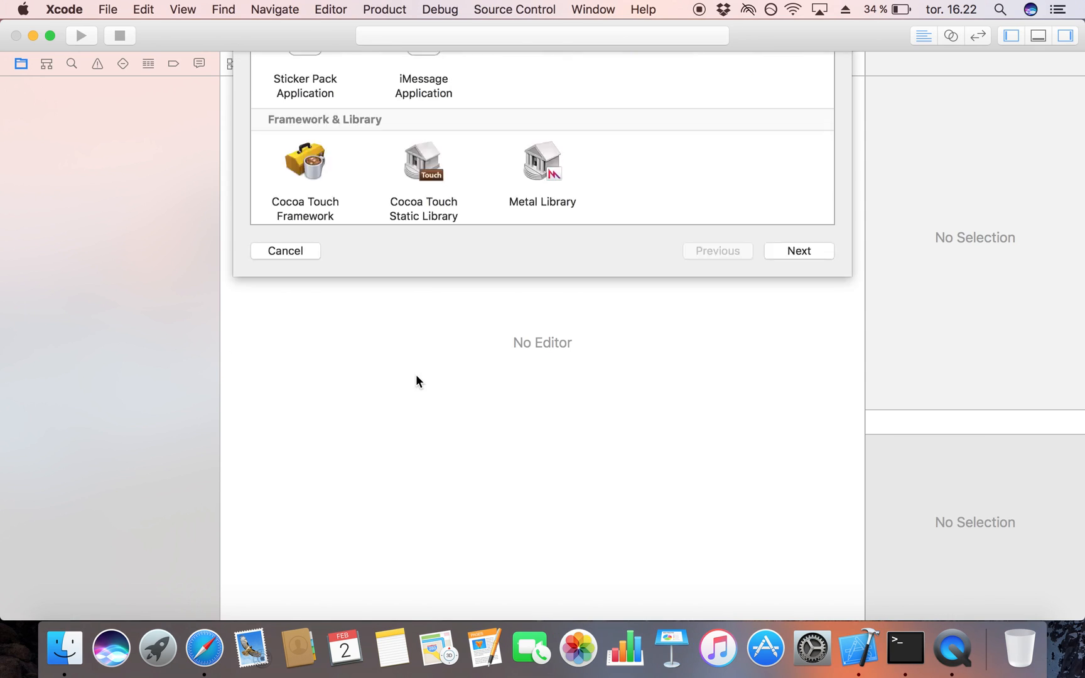
{"action": "left_click", "coordinate": [798, 250]}
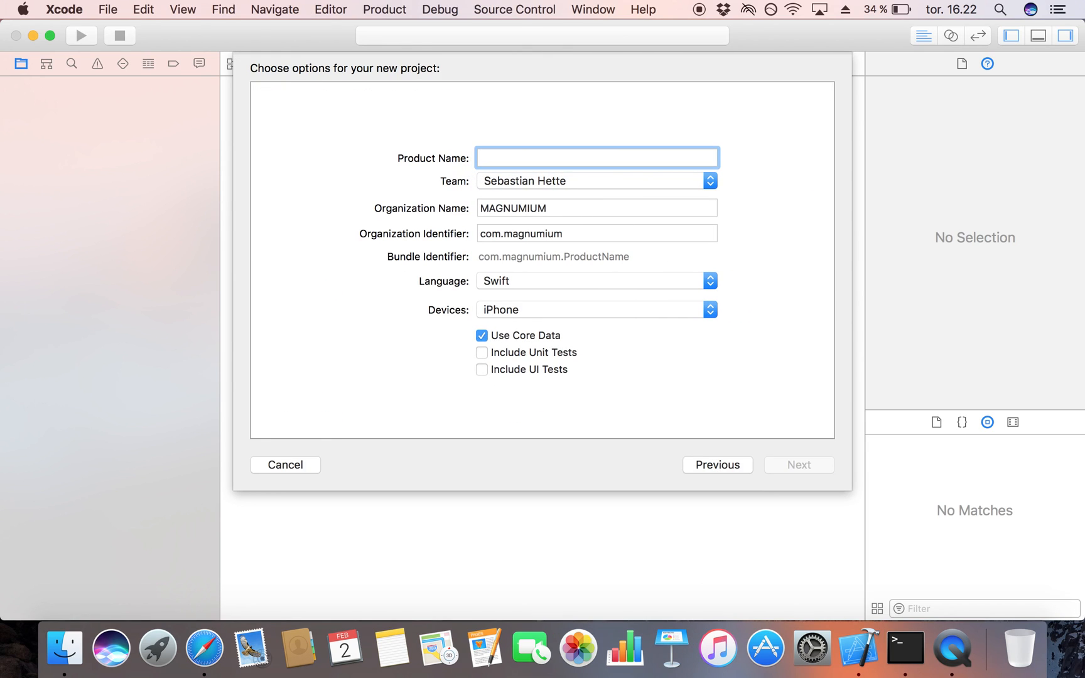
{"action": "type", "text": "FireFun"}
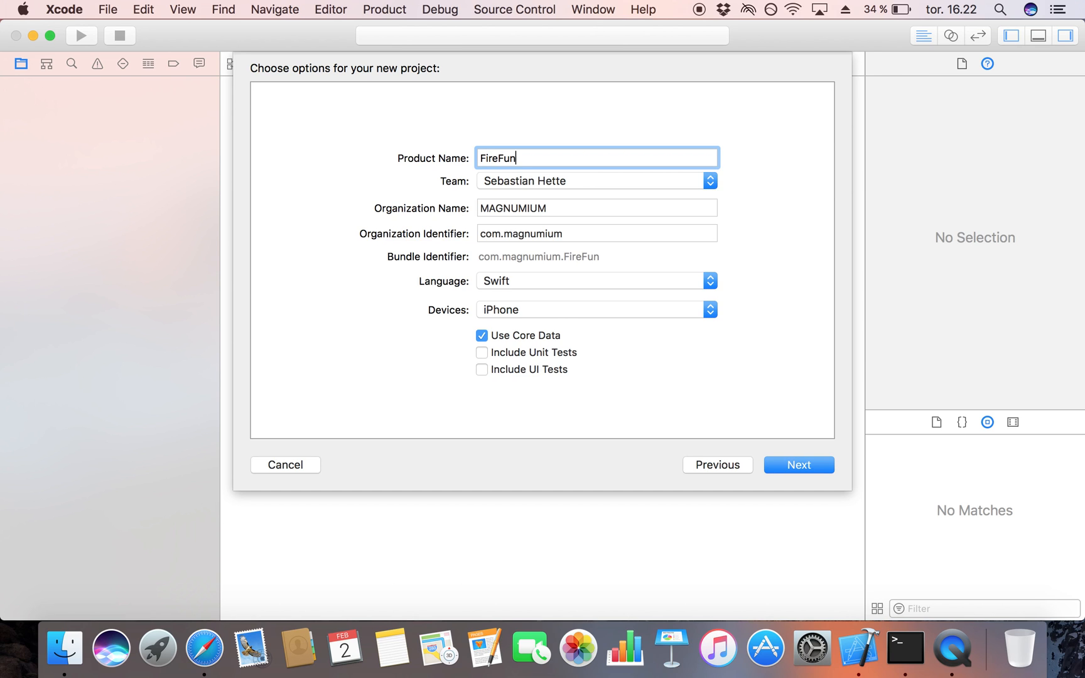
{"action": "key", "text": "backspace"}
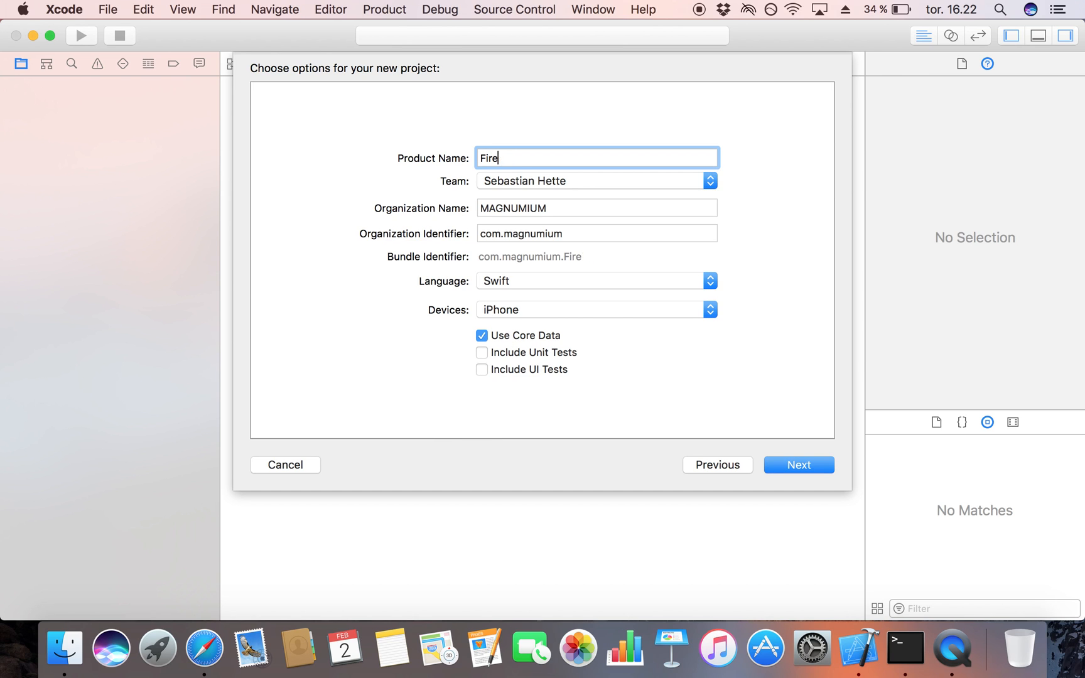
{"action": "type", "text": "firefu"}
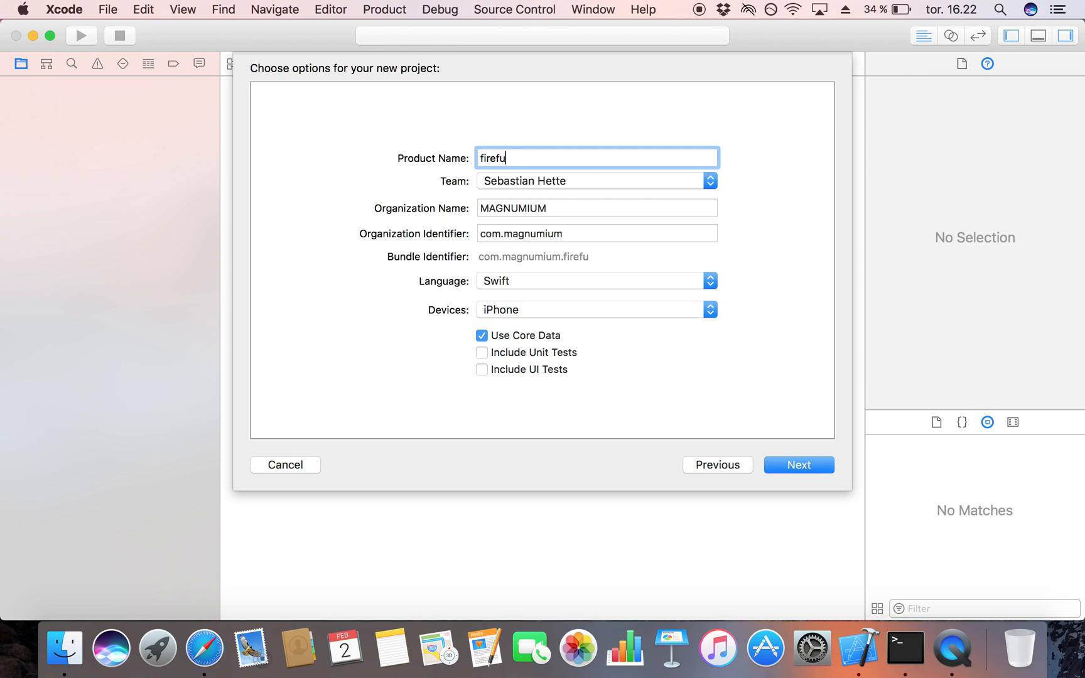
{"action": "type", "text": "n"}
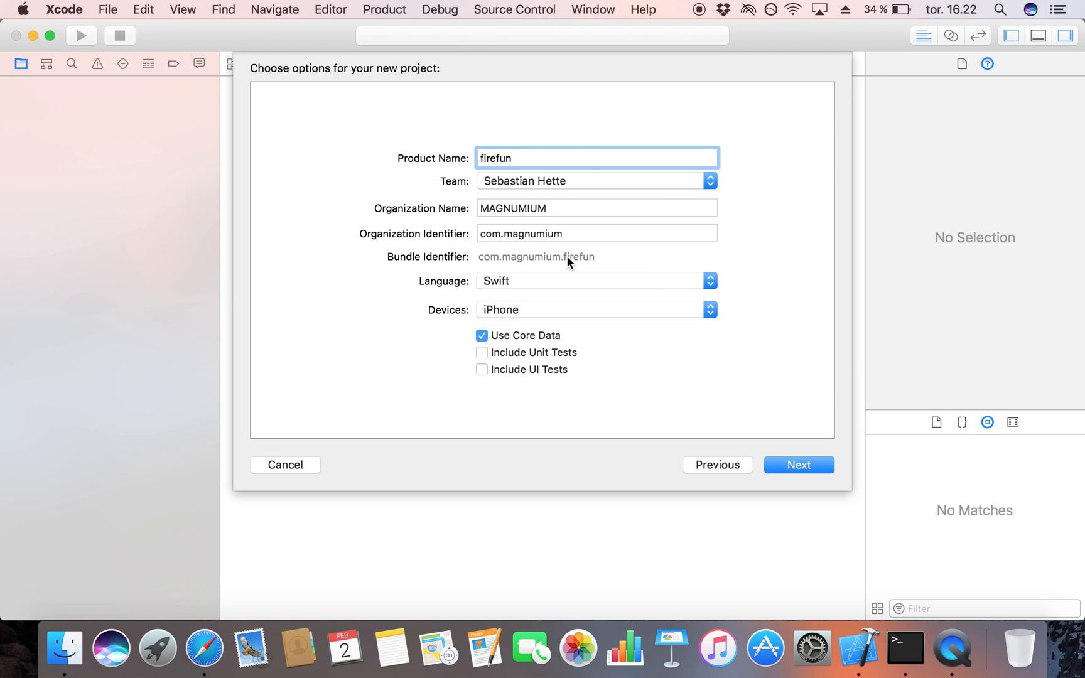
{"action": "mouse_move", "coordinate": [589, 259]}
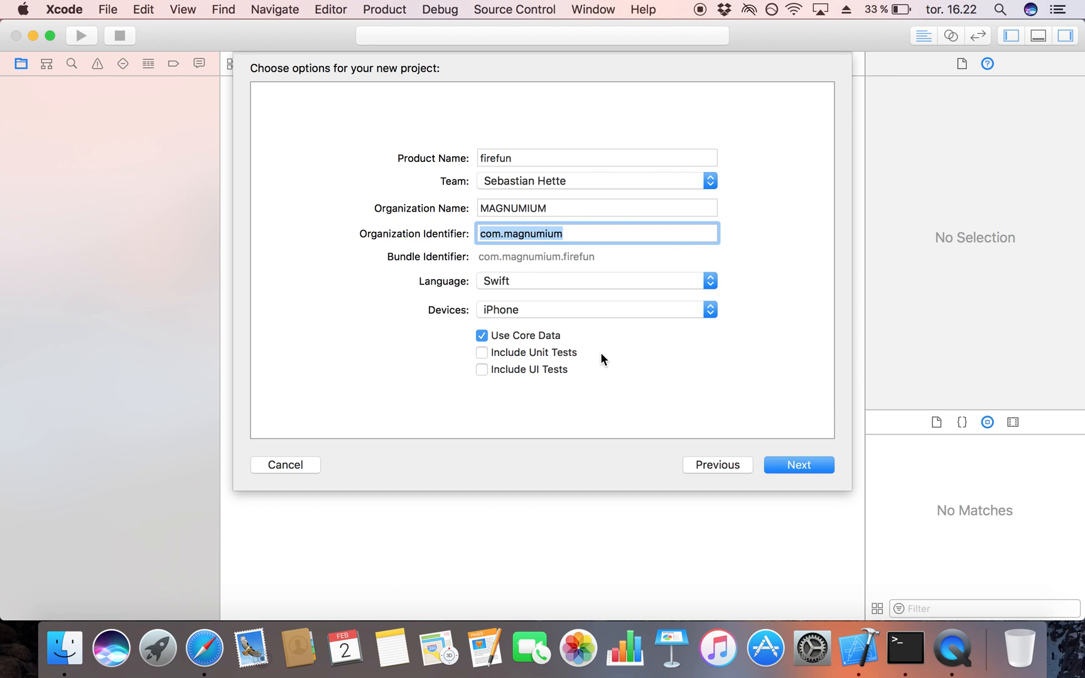
{"action": "left_click", "coordinate": [483, 336]}
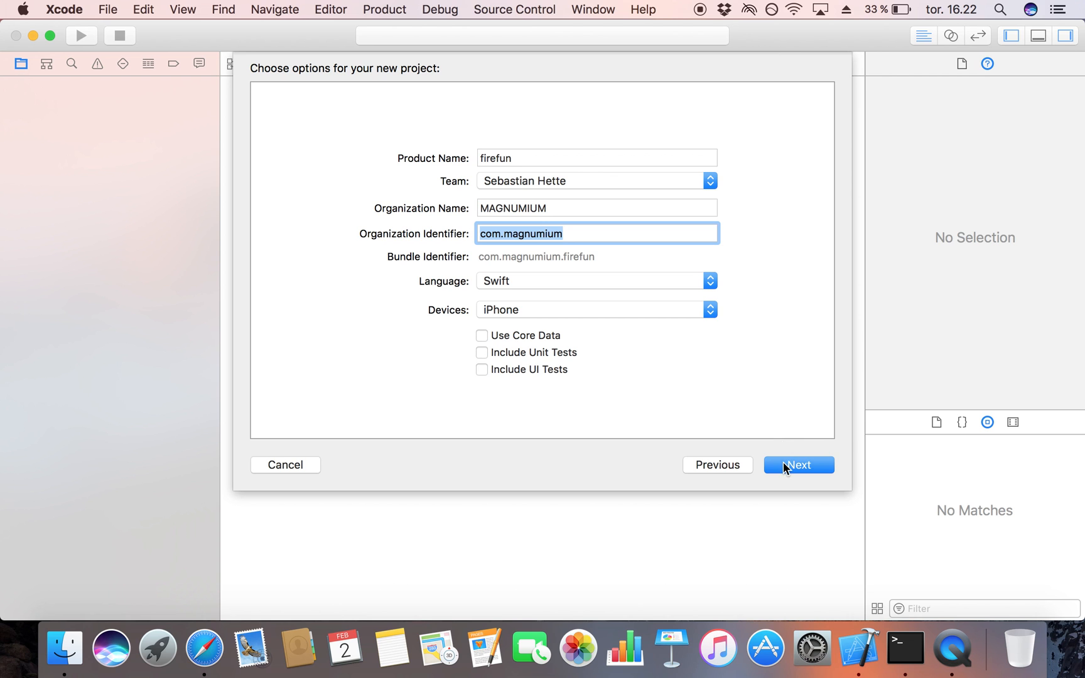
{"action": "left_click", "coordinate": [798, 465]}
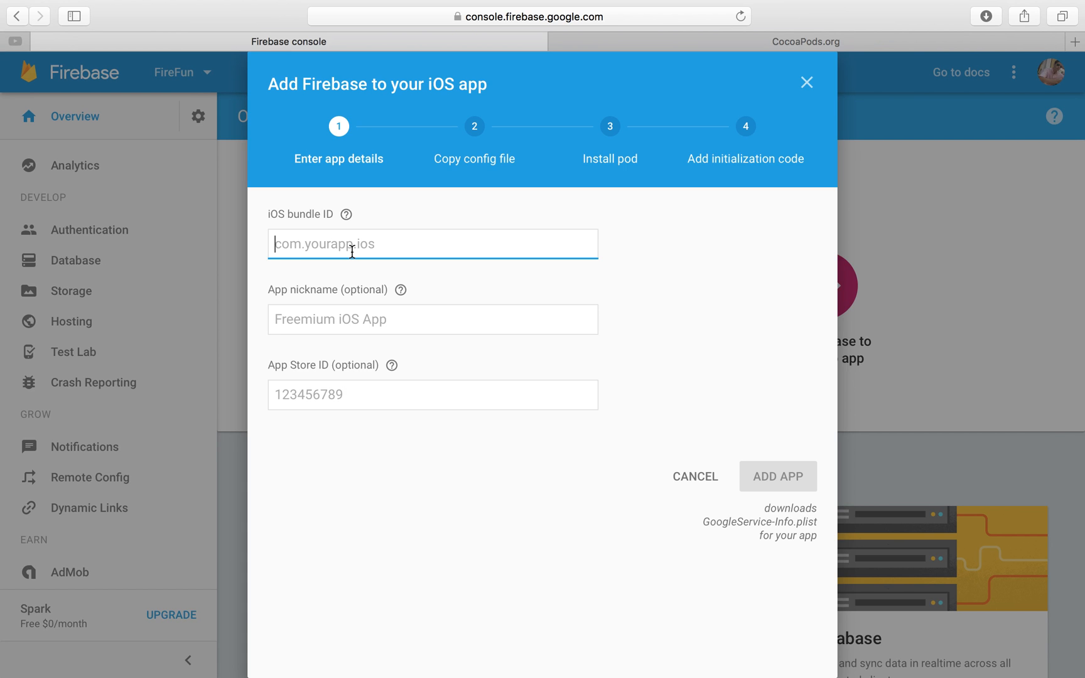
Register the iOS app with bundle ID com.magnumium.firefun and nickname Fire Fun
{"action": "type", "text": "com.magnumium.firefun"}
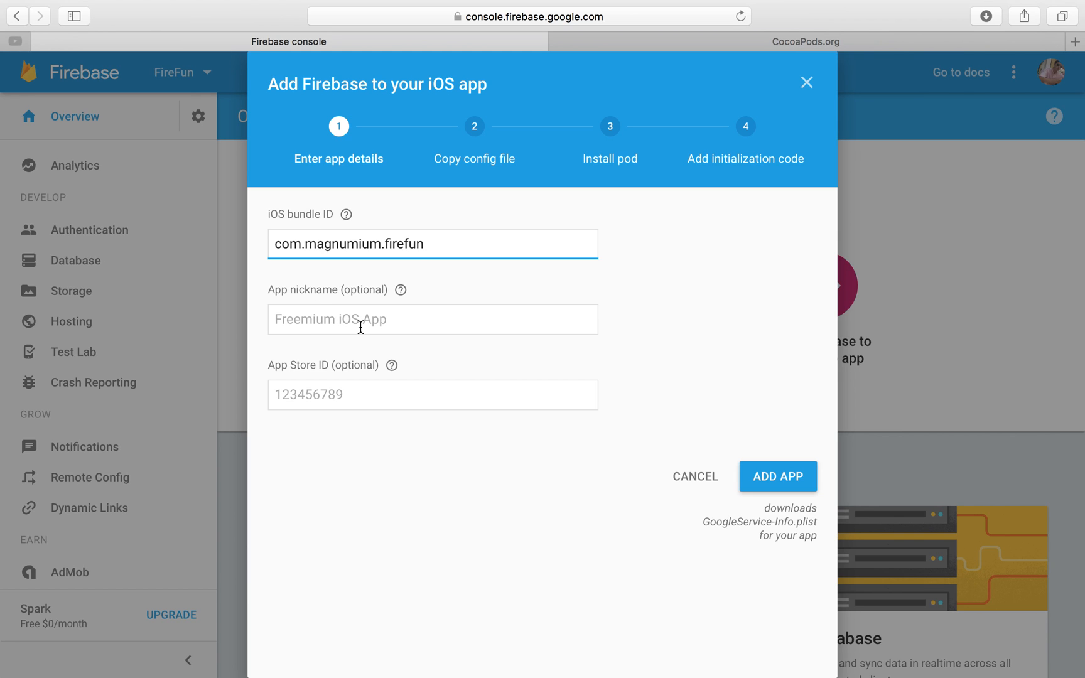
{"action": "type", "text": "Fire"}
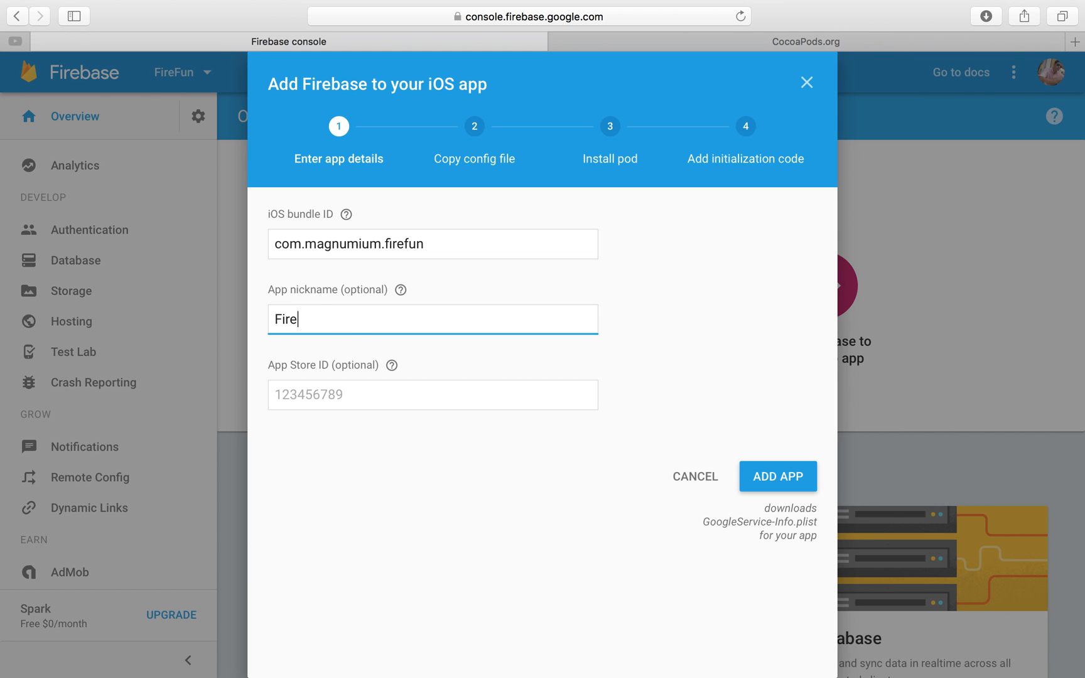
{"action": "type", "text": "Fun"}
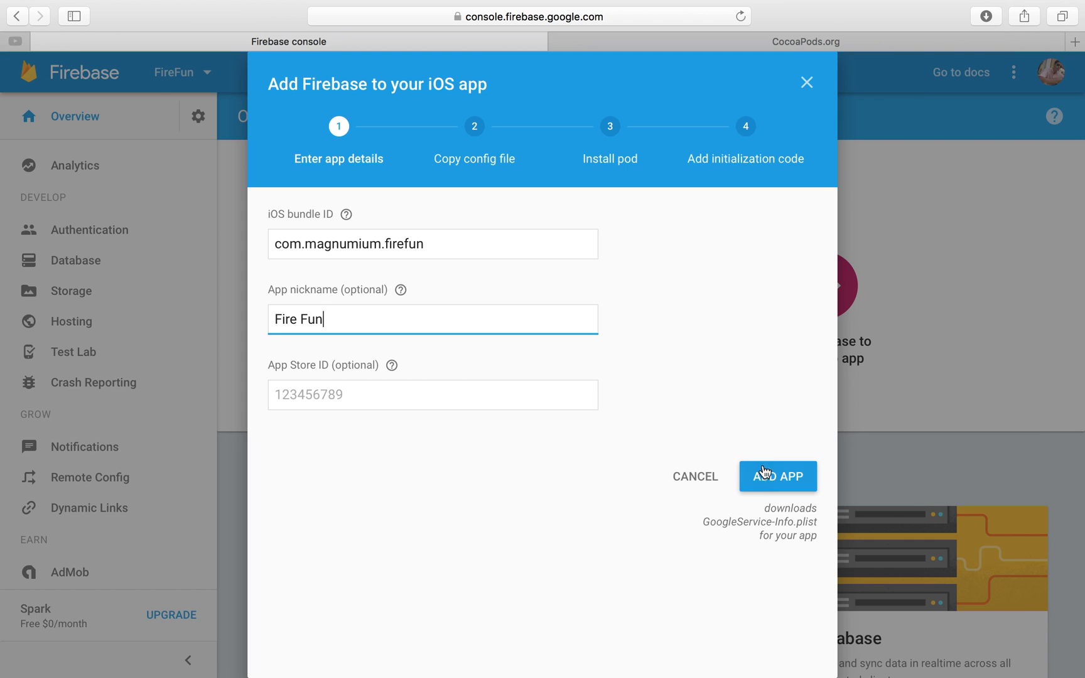
{"action": "left_click", "coordinate": [777, 477]}
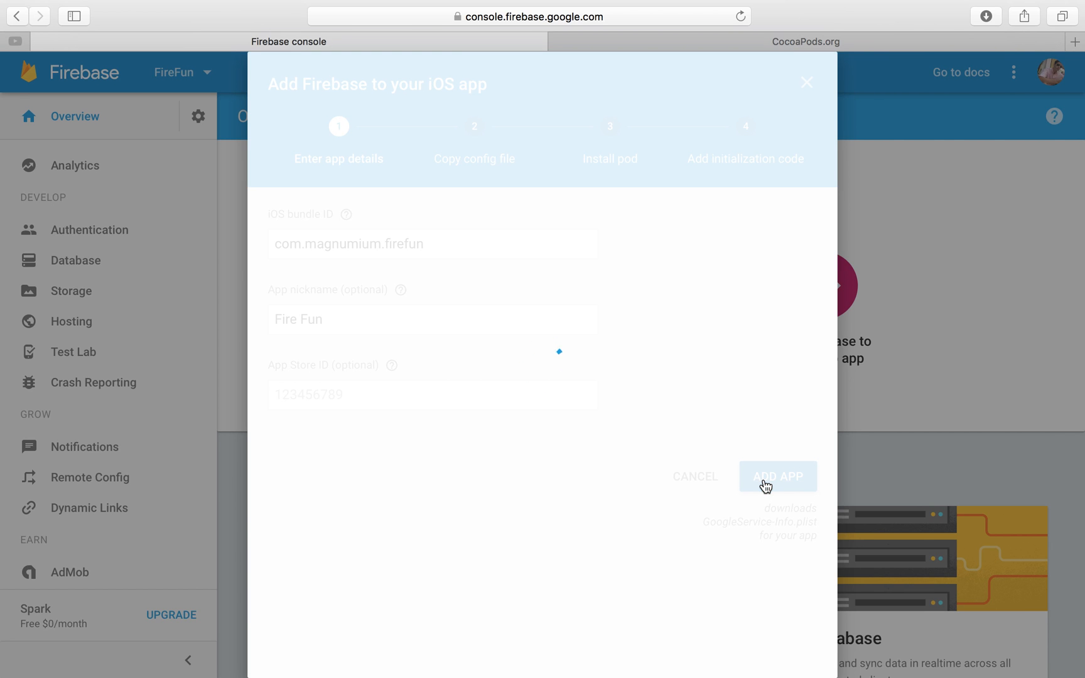
{"action": "left_click", "coordinate": [777, 476]}
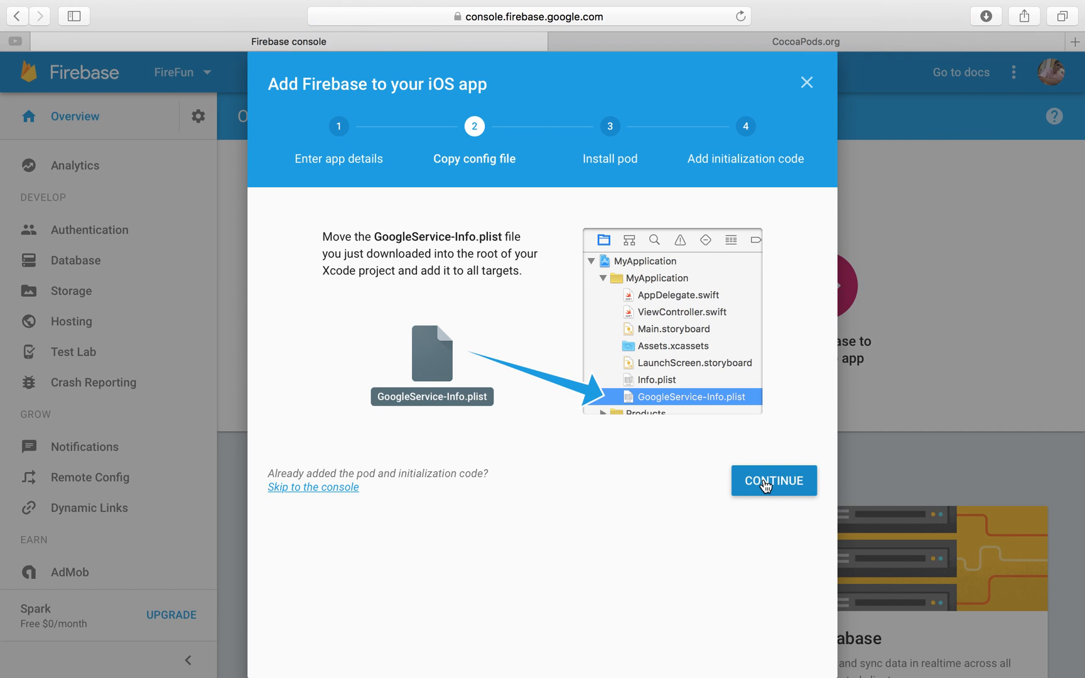
{"action": "mouse_move", "coordinate": [377, 405]}
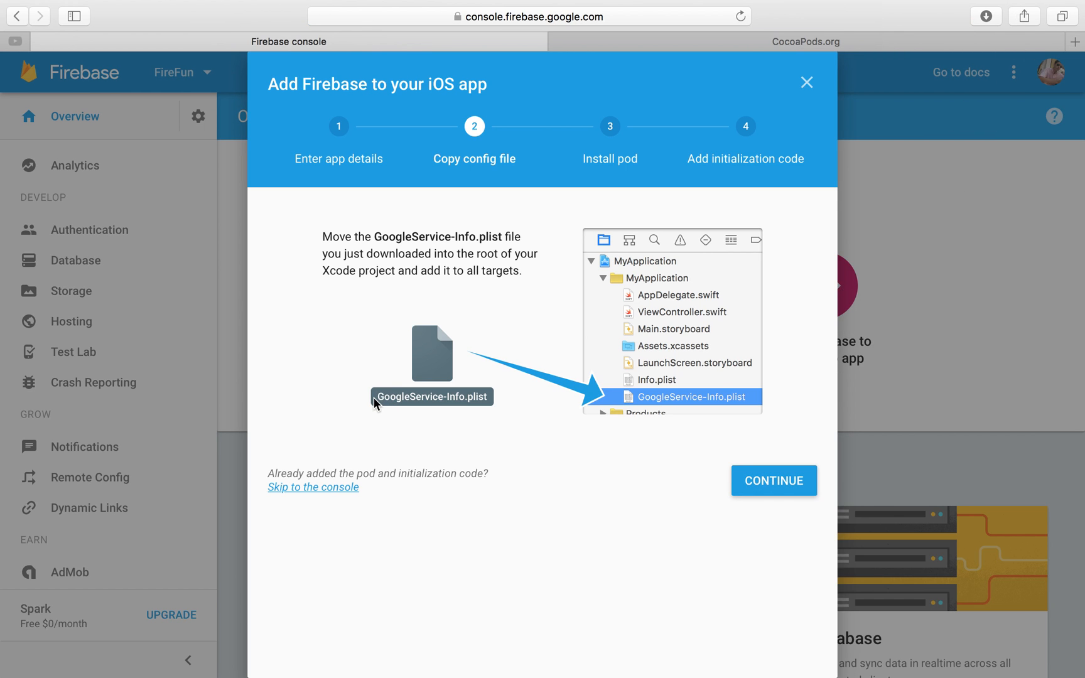
Select the GoogleService-Info.plist file name on the config-file step
{"action": "double_click", "coordinate": [422, 396]}
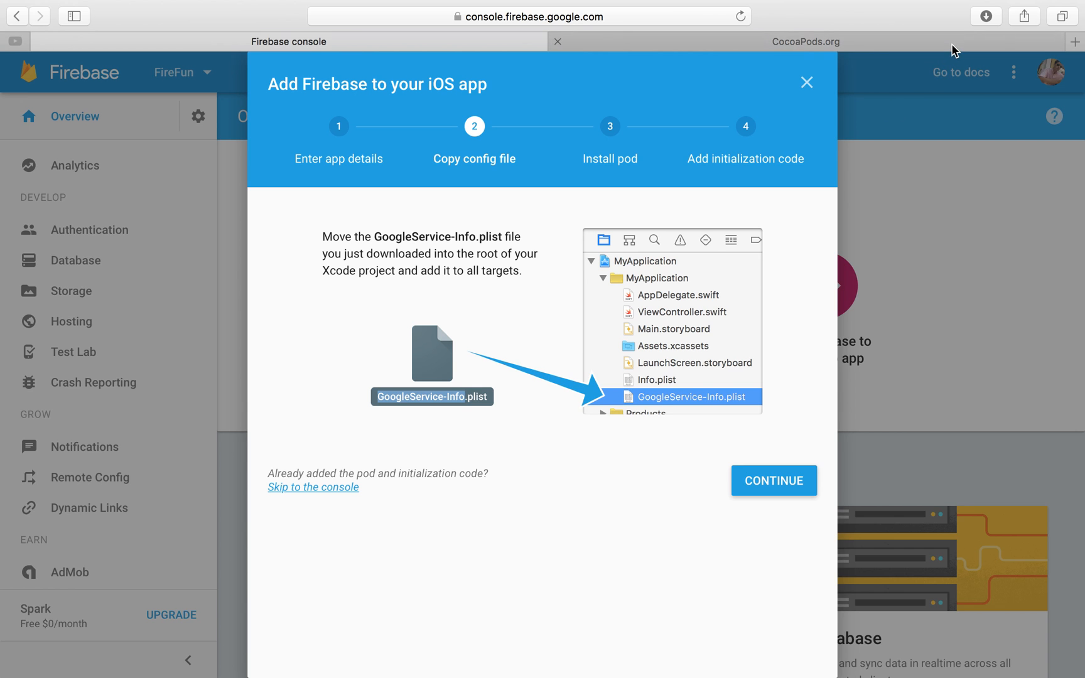
{"action": "left_click", "coordinate": [987, 16]}
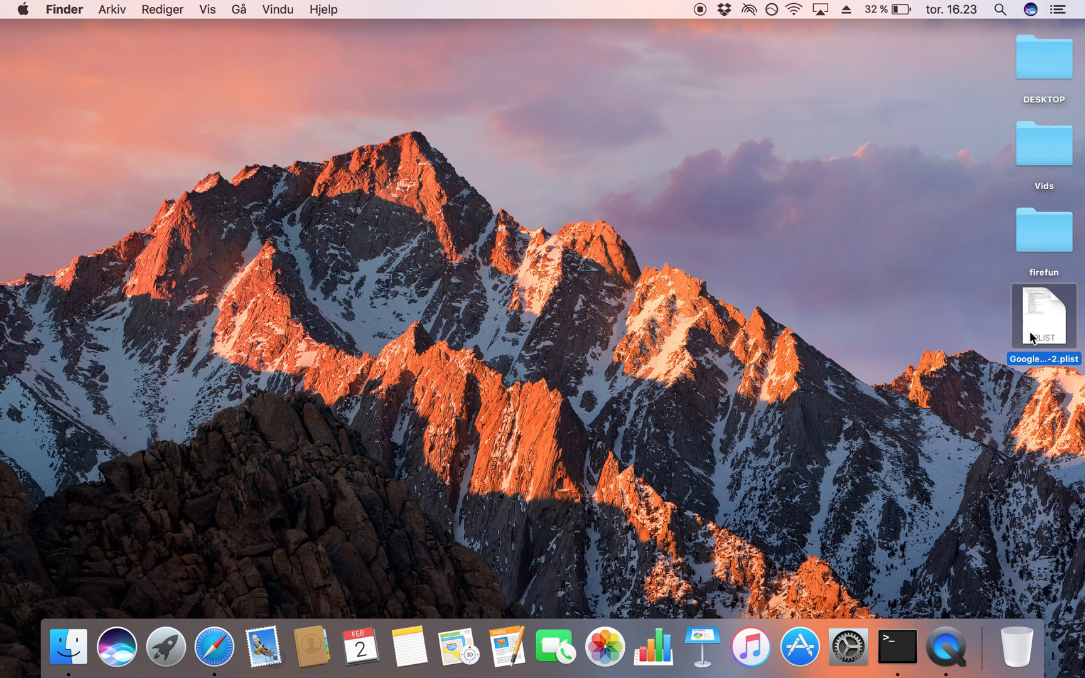
Open firefun.xcodeproj from the firefun folder and bring the desktop config plist into it
{"action": "double_click", "coordinate": [1042, 230]}
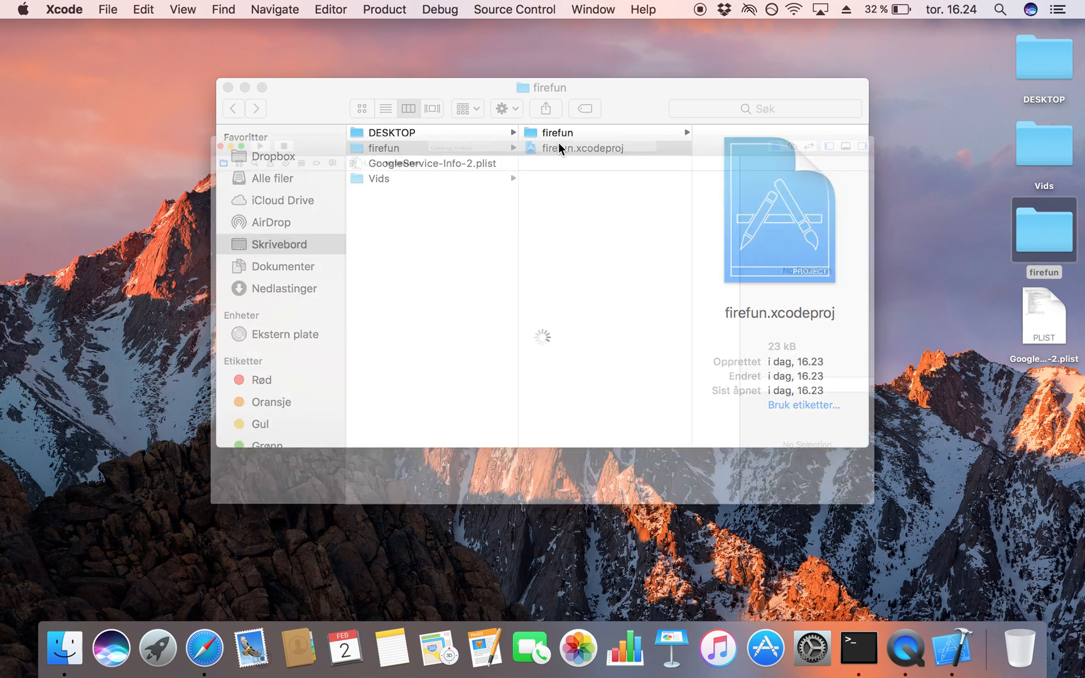
{"action": "double_click", "coordinate": [582, 147]}
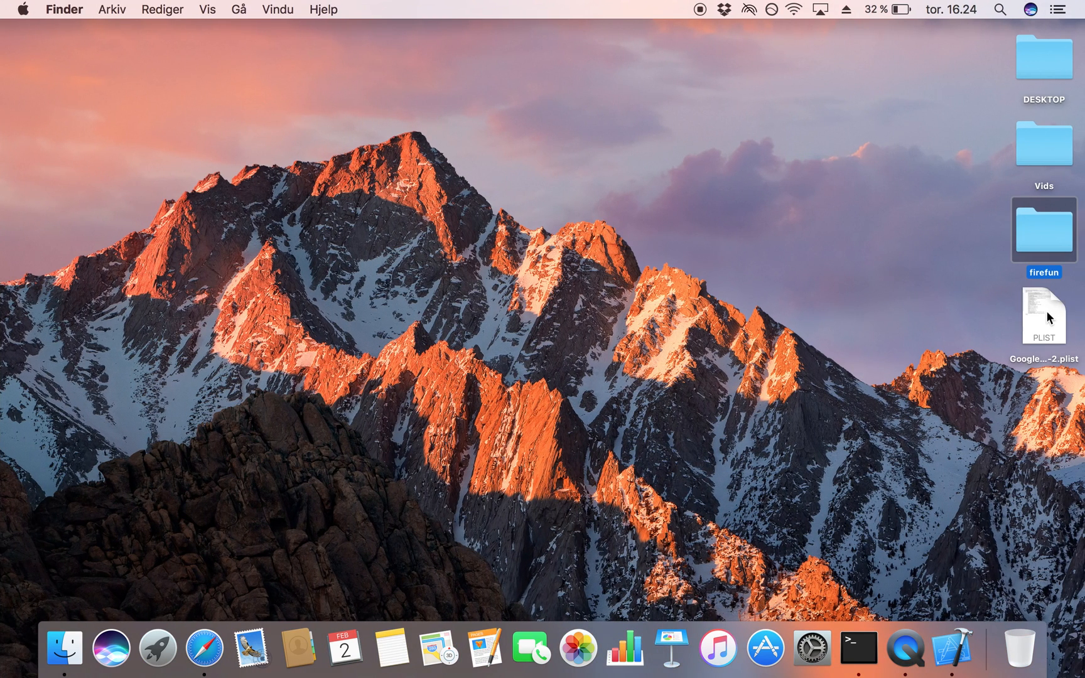
{"action": "left_click", "coordinate": [1041, 317]}
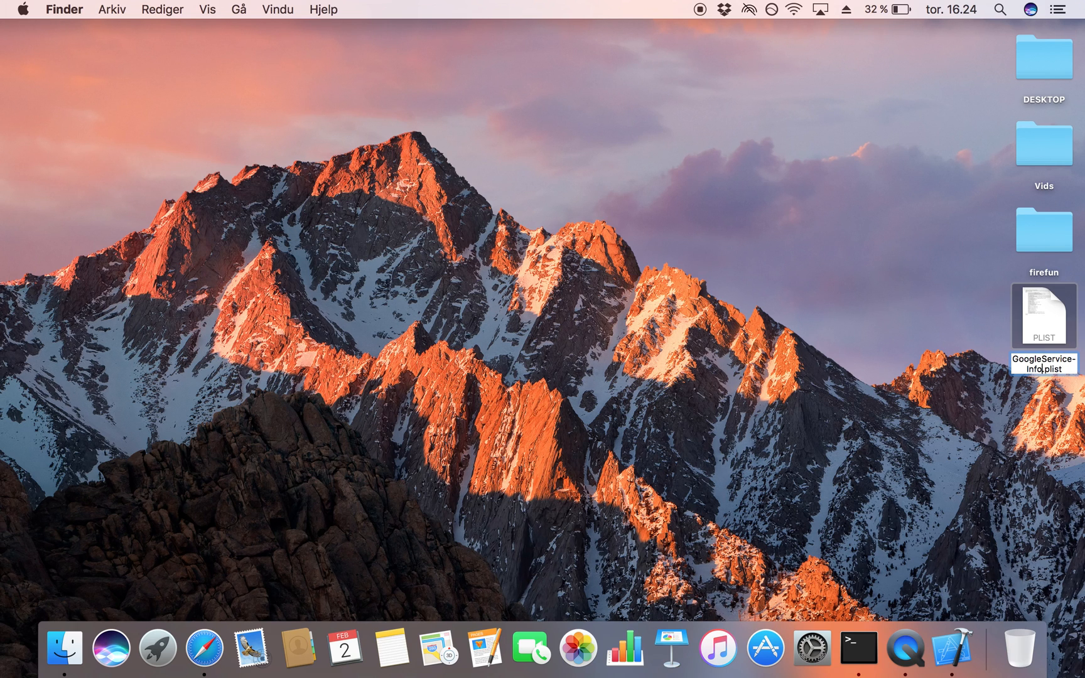
{"action": "left_click_drag", "start_coordinate": [1043, 316], "coordinate": [511, 269]}
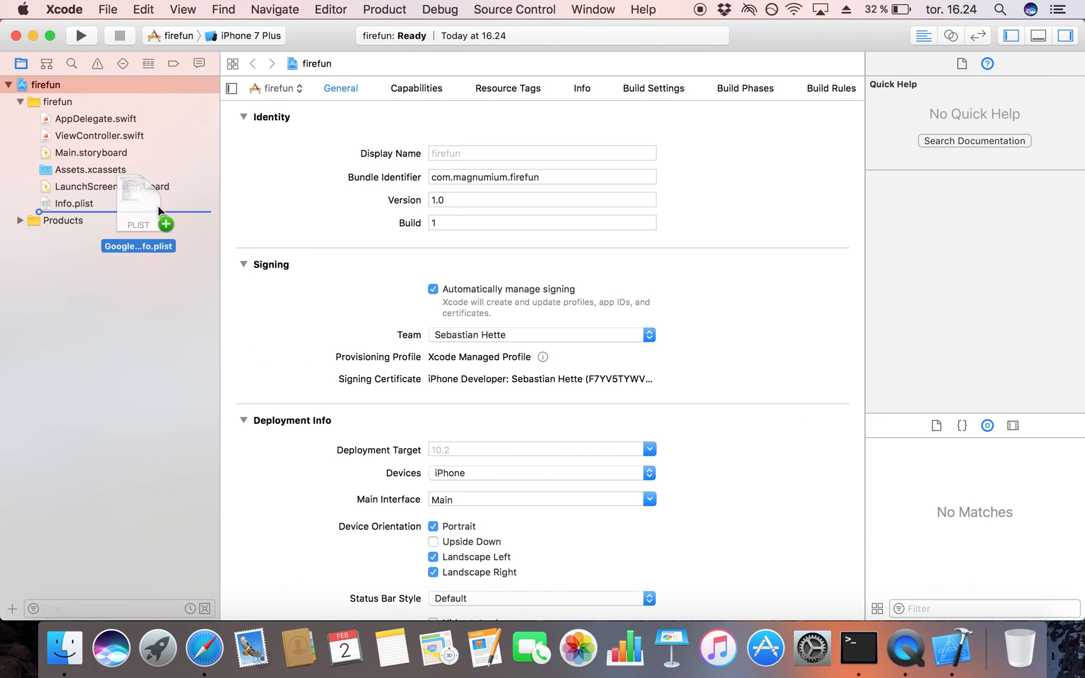
Add GoogleService-Info.plist under the firefun project files with 'Copy items if needed' off
{"action": "left_click_drag", "start_coordinate": [137, 201], "coordinate": [137, 201]}
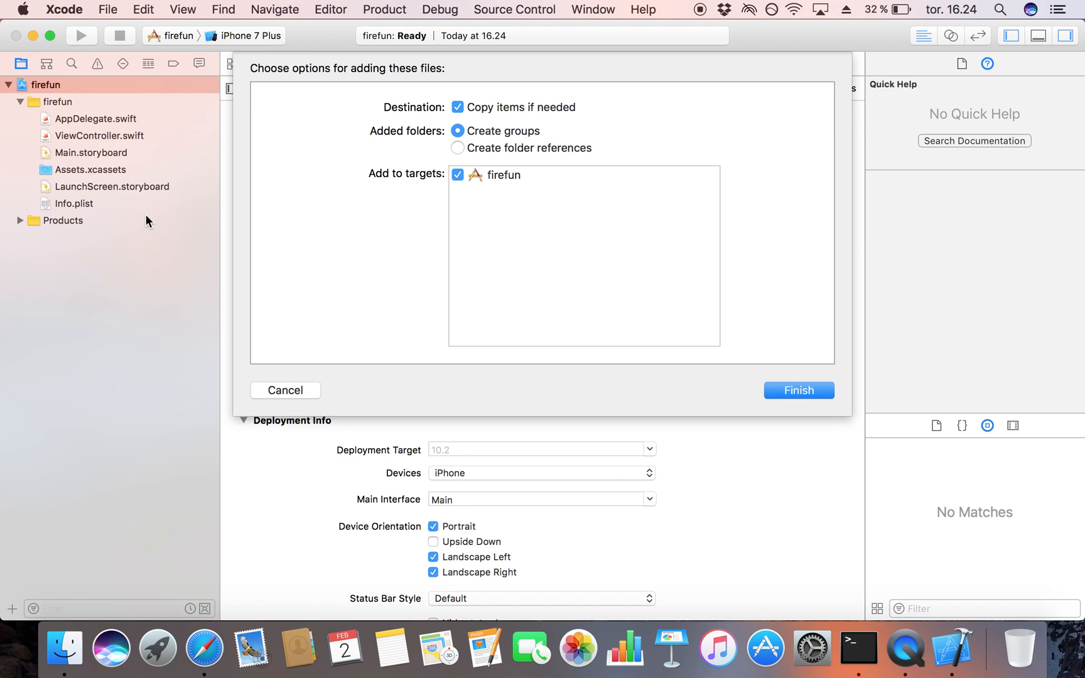
{"action": "left_click", "coordinate": [457, 107]}
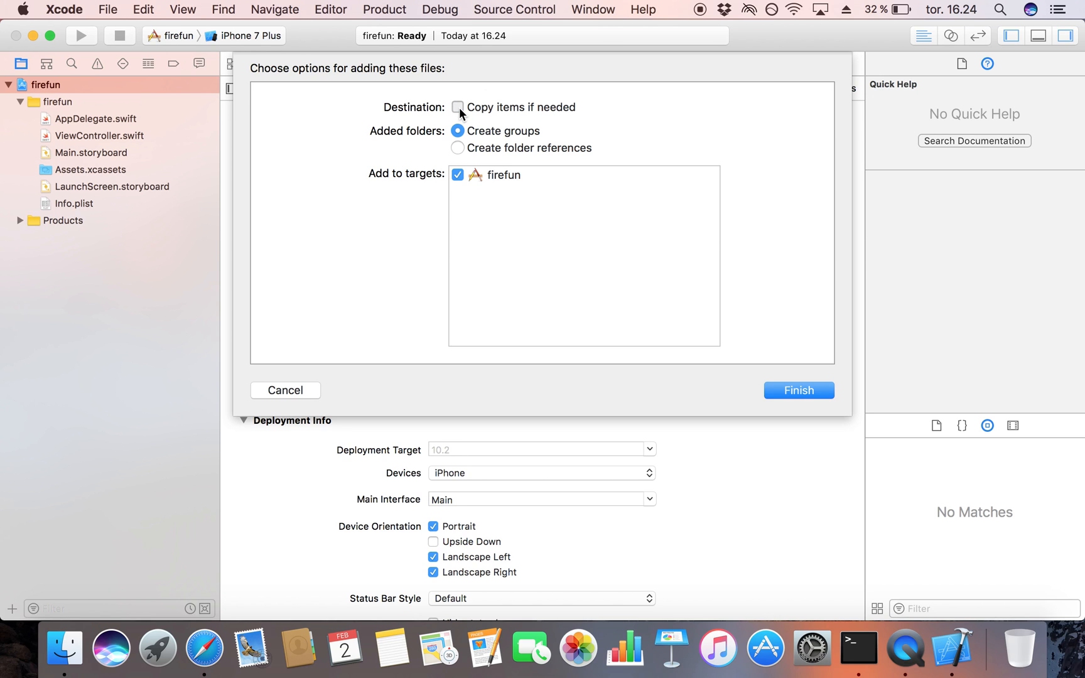
{"action": "left_click", "coordinate": [798, 390]}
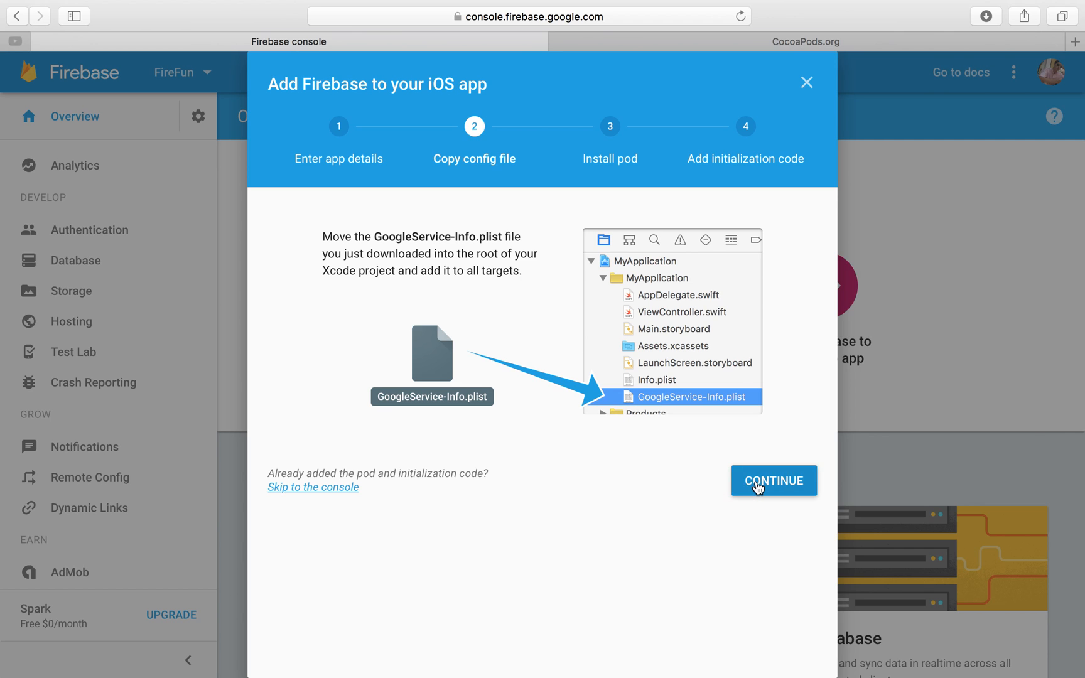
Continue past the Copy config file step of the iOS app setup
{"action": "left_click", "coordinate": [772, 480]}
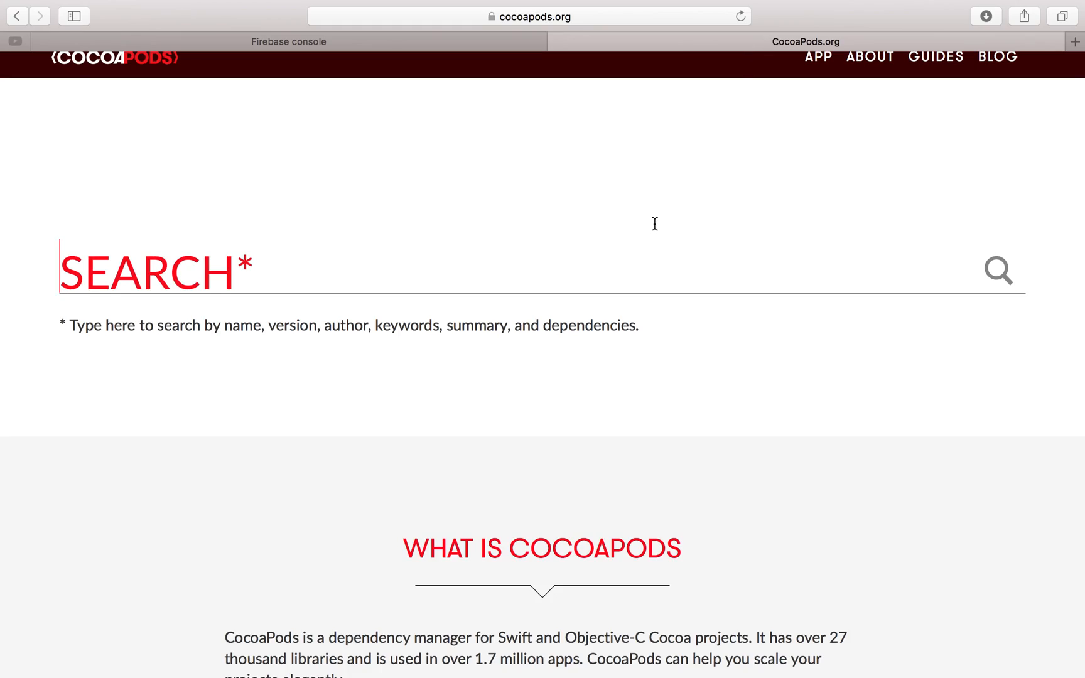
Scroll the CocoaPods.org page down to the INSTALL section with sudo gem install cocoapods
{"action": "scroll", "scroll_direction": "down", "scroll_amount": 3}
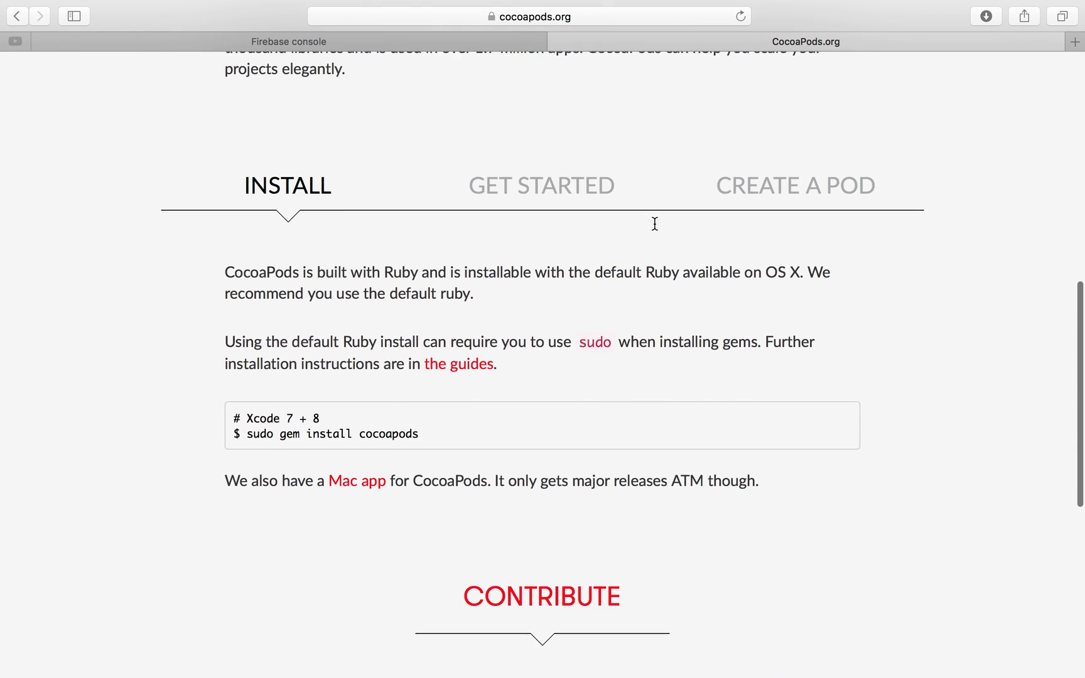
{"action": "scroll", "scroll_direction": "down", "scroll_amount": 3}
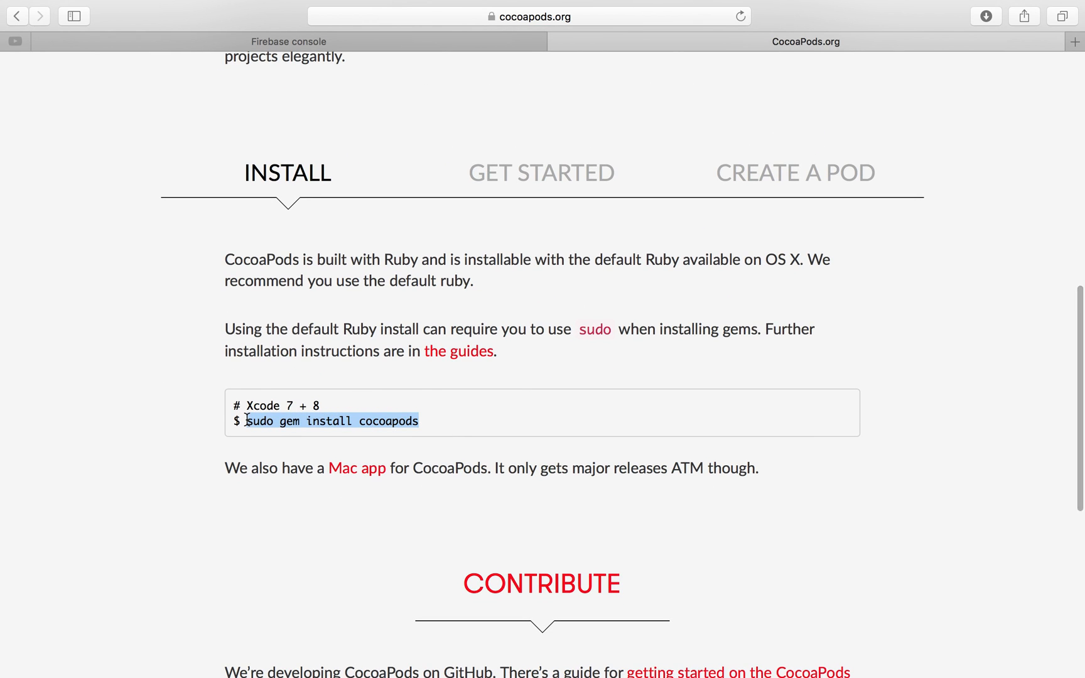
{"action": "scroll", "scroll_direction": "down", "scroll_amount": 3}
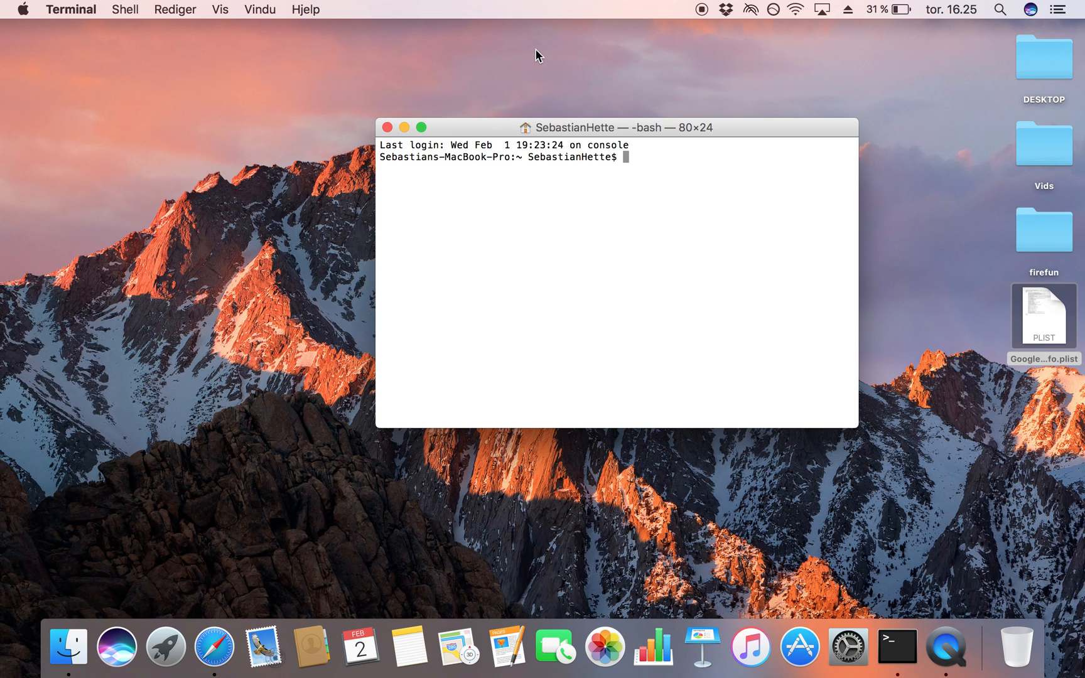
{"action": "type", "text": "sudo gem install cocoapods"}
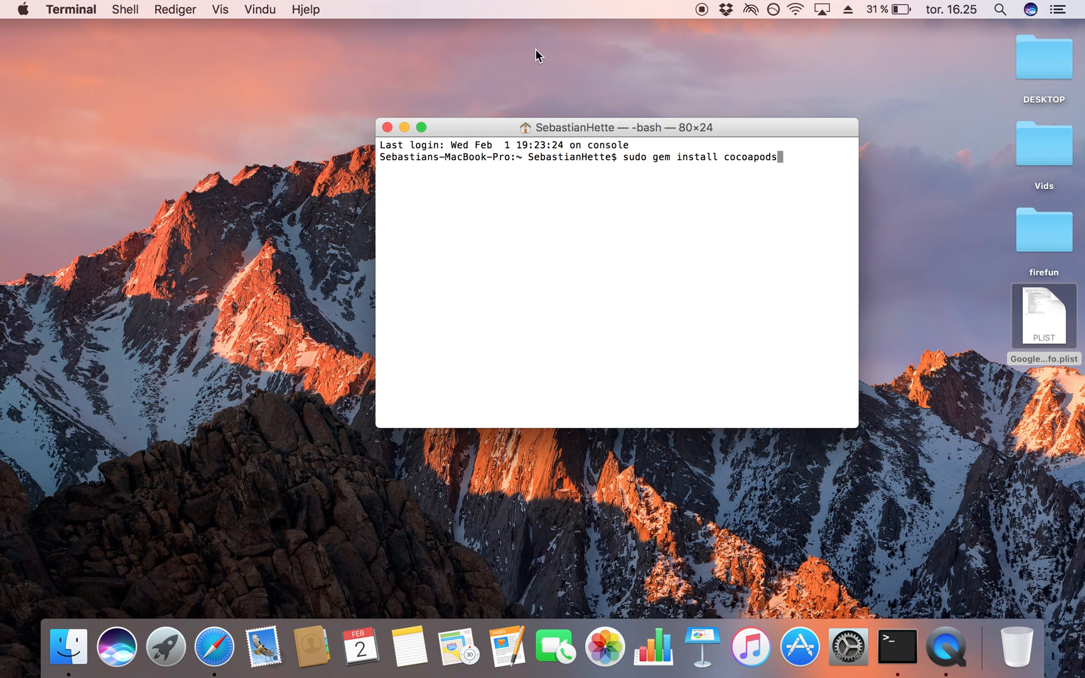
{"action": "key", "text": "Backspace"}
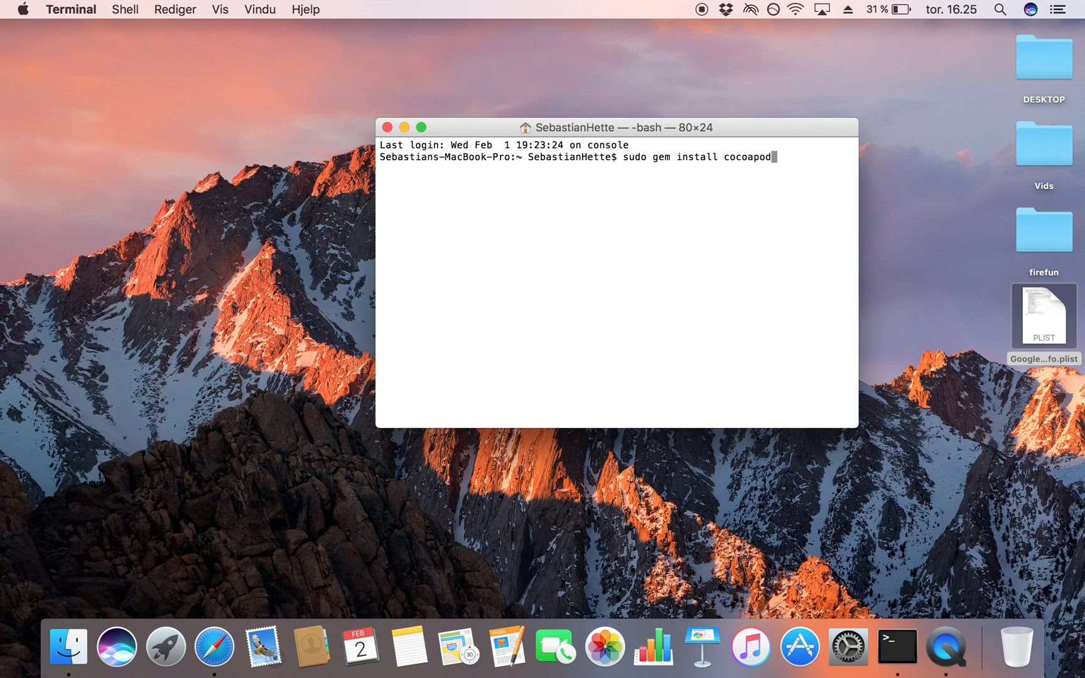
{"action": "key", "text": "Backspace"}
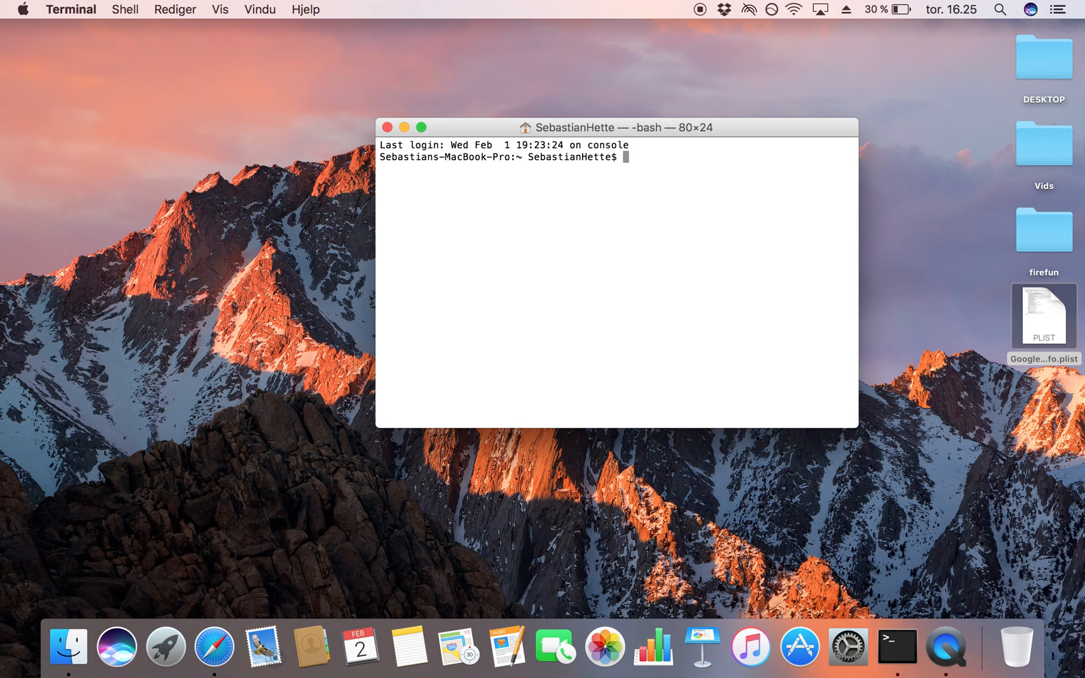
{"action": "mouse_move", "coordinate": [1053, 253]}
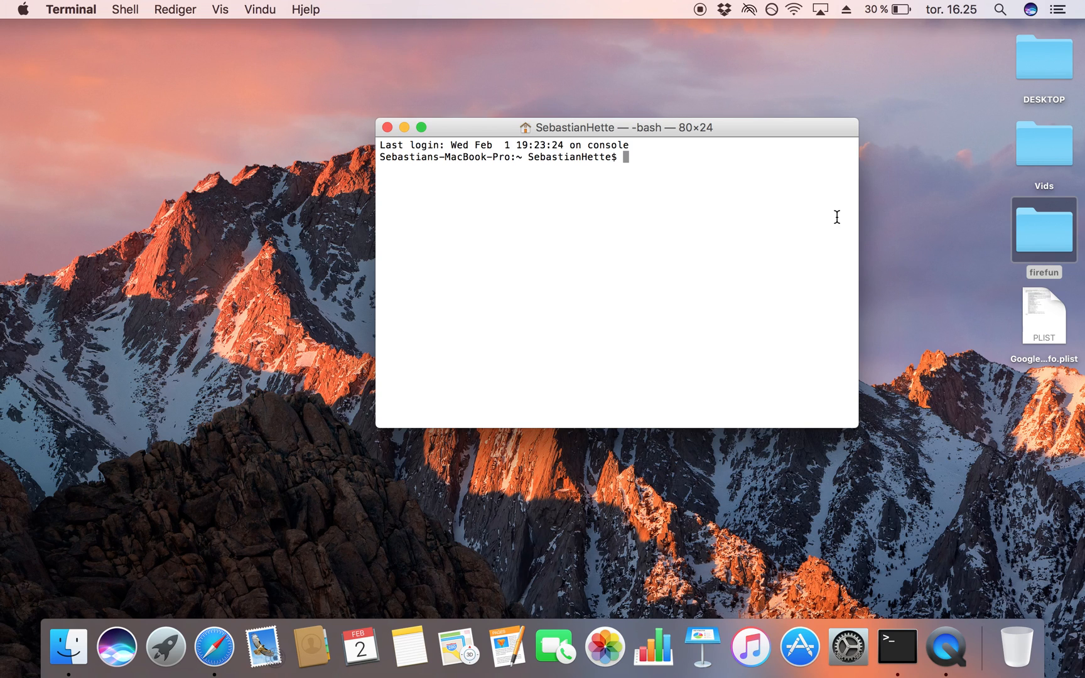
Run ls, cd Desktop, cd firefun and pod init to generate a Podfile in the project folder
{"action": "type", "text": "ls"}
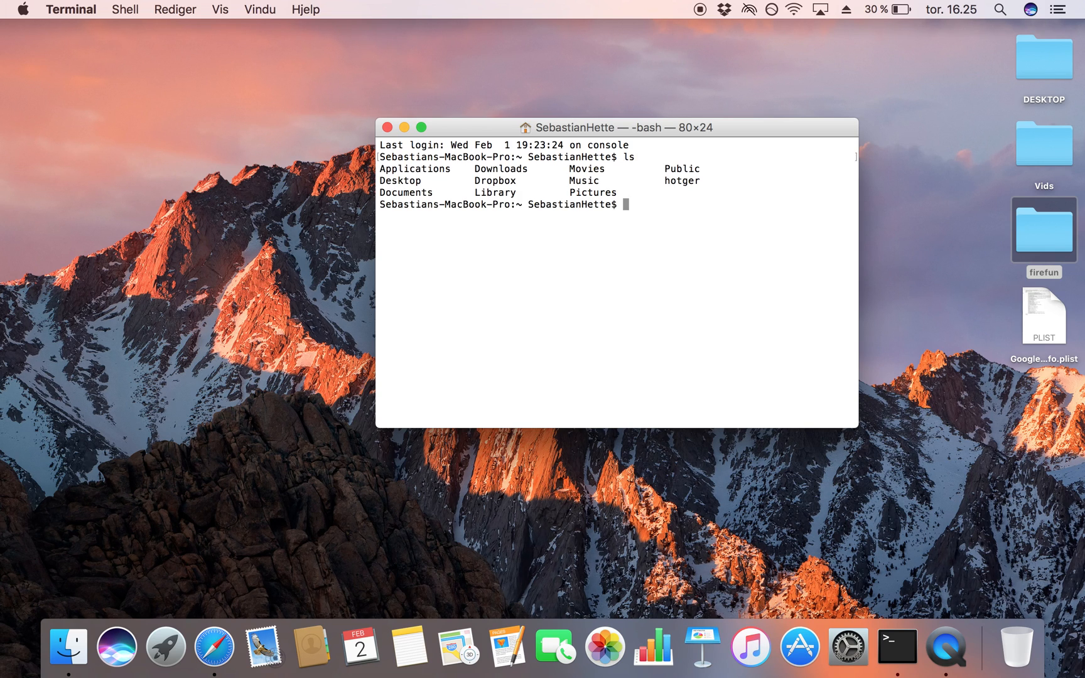
{"action": "mouse_move", "coordinate": [478, 283]}
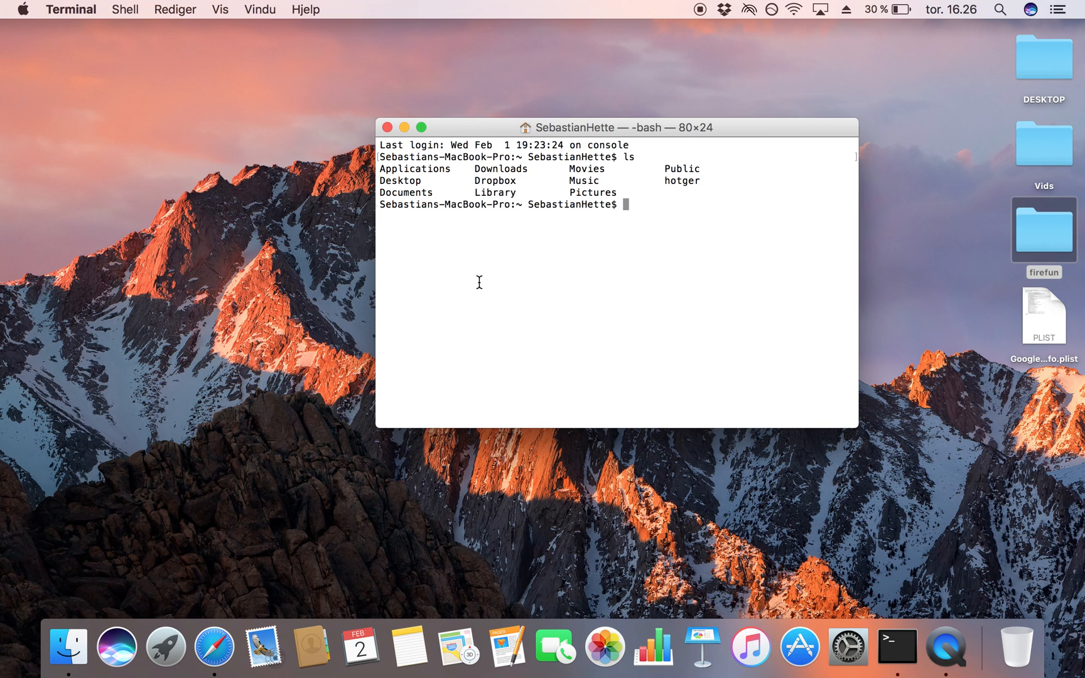
{"action": "type", "text": "cd"}
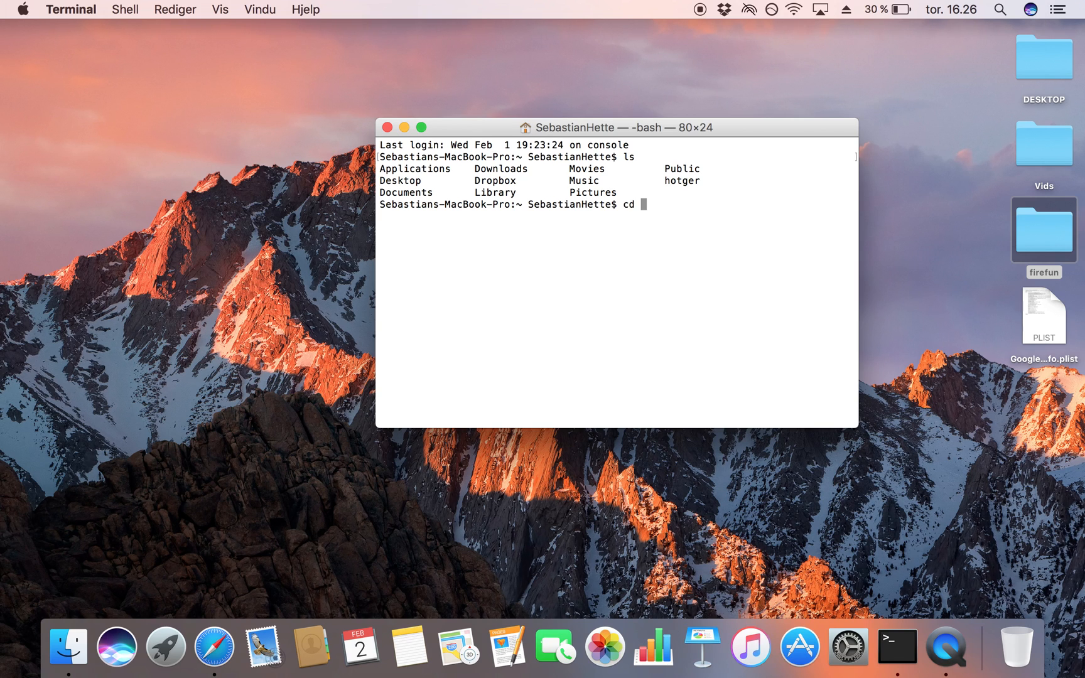
{"action": "type", "text": "Desktop"}
{"action": "type", "text": "ls"}
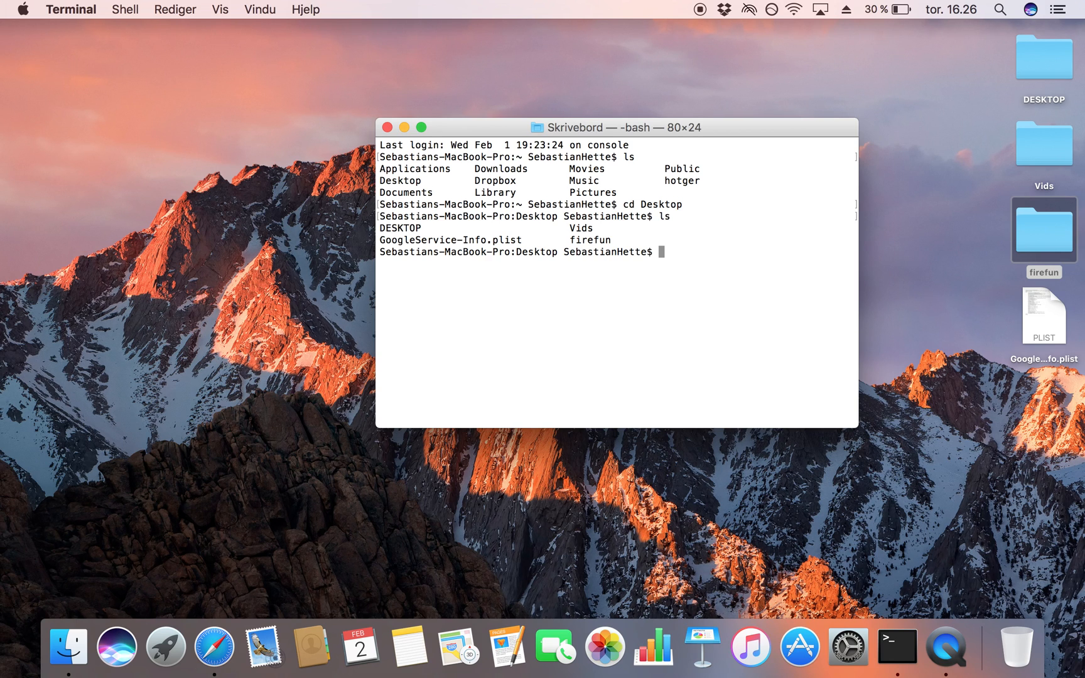
{"action": "type", "text": "cd firefun"}
{"action": "type", "text": "ls"}
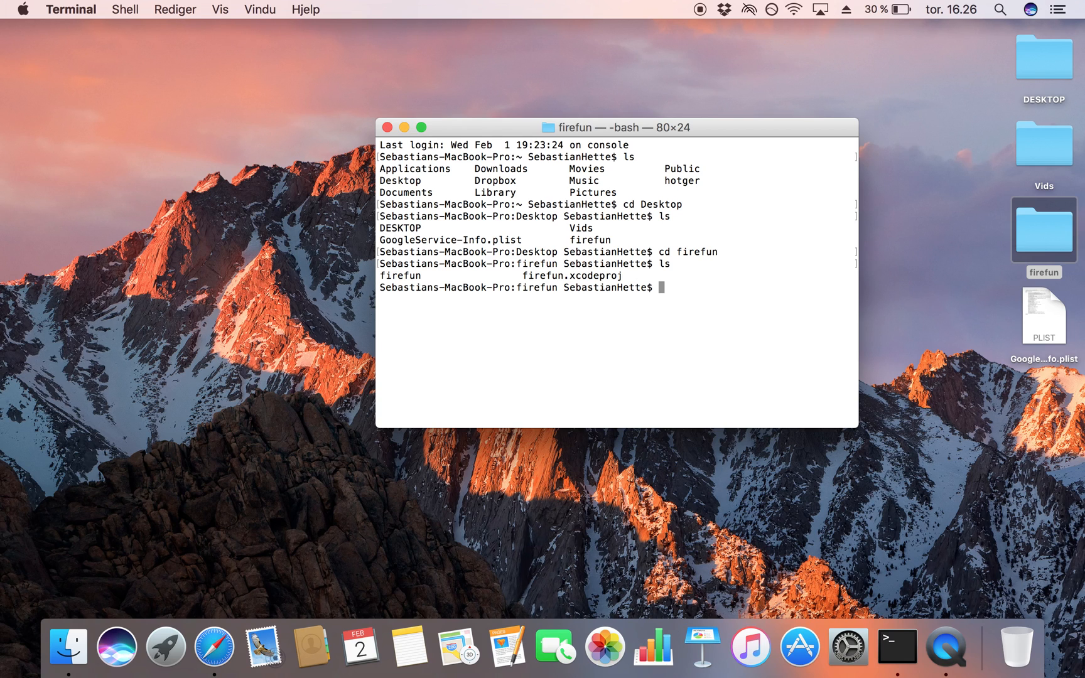
{"action": "type", "text": "pod in"}
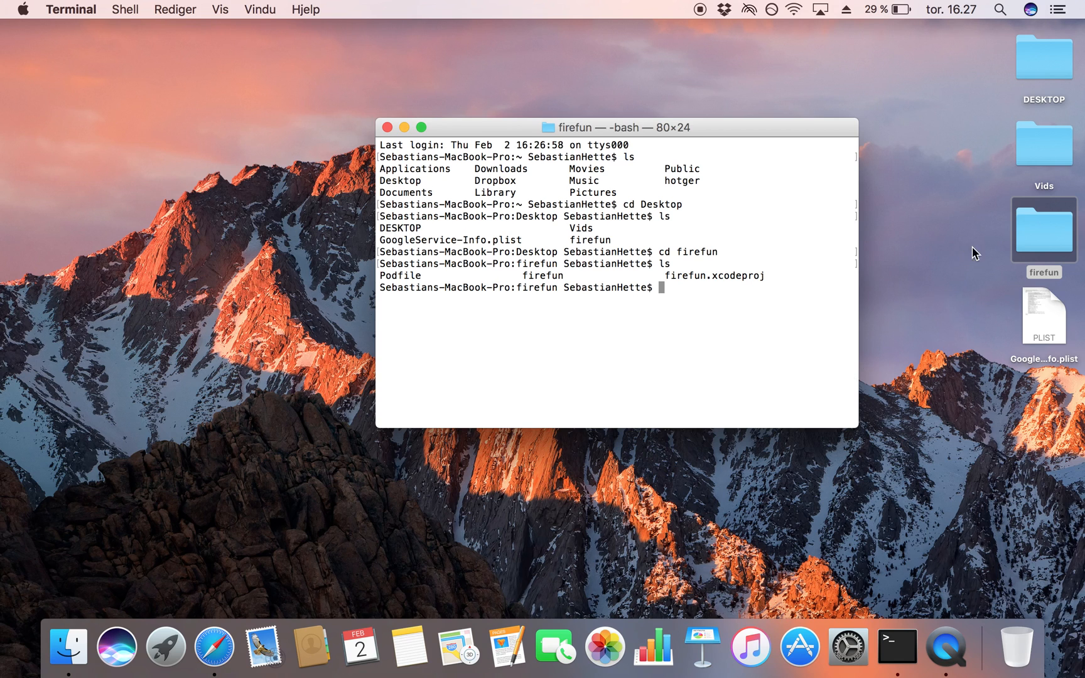
{"action": "mouse_move", "coordinate": [1041, 239]}
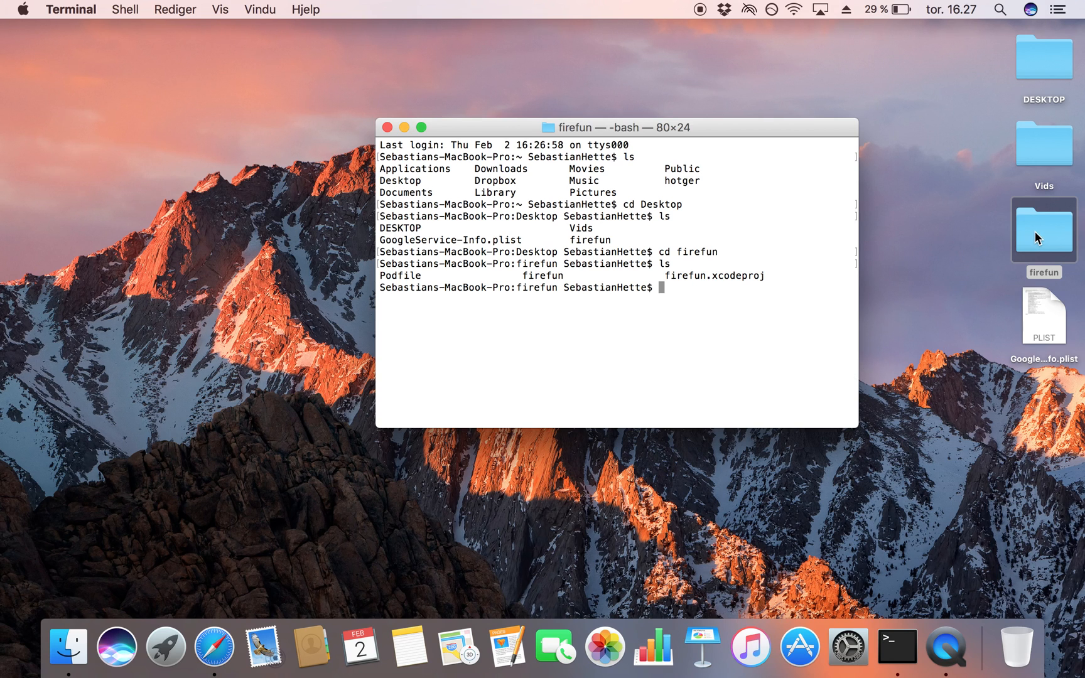
Open the Podfile from the firefun folder in TextEdit
{"action": "left_click", "coordinate": [1043, 229]}
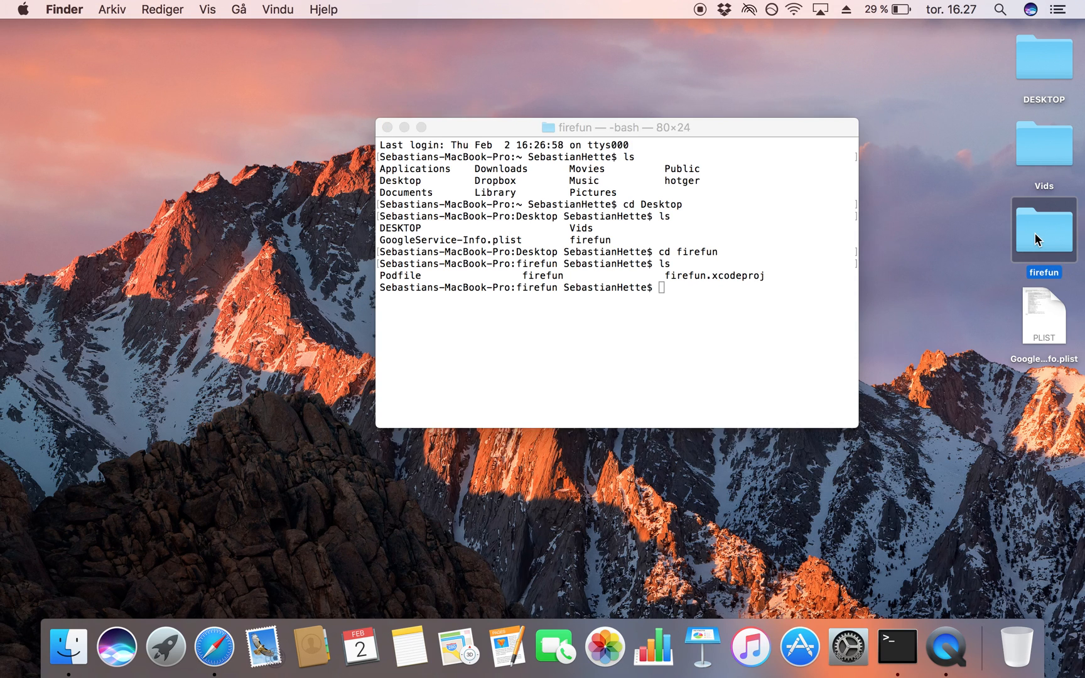
{"action": "double_click", "coordinate": [1043, 229]}
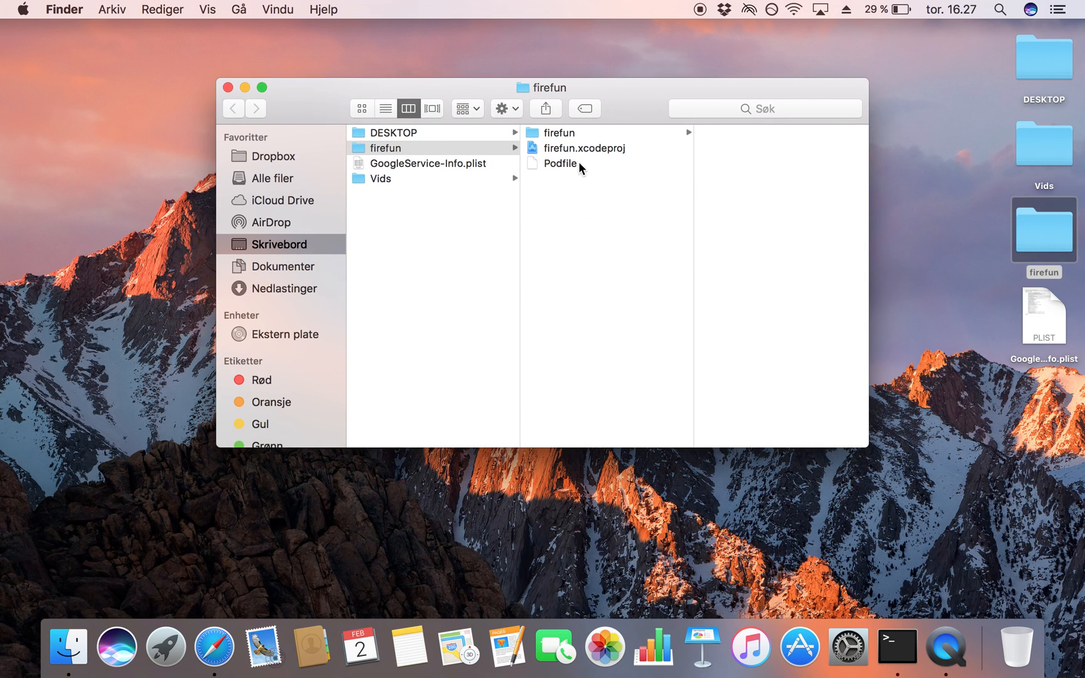
{"action": "left_click", "coordinate": [560, 164]}
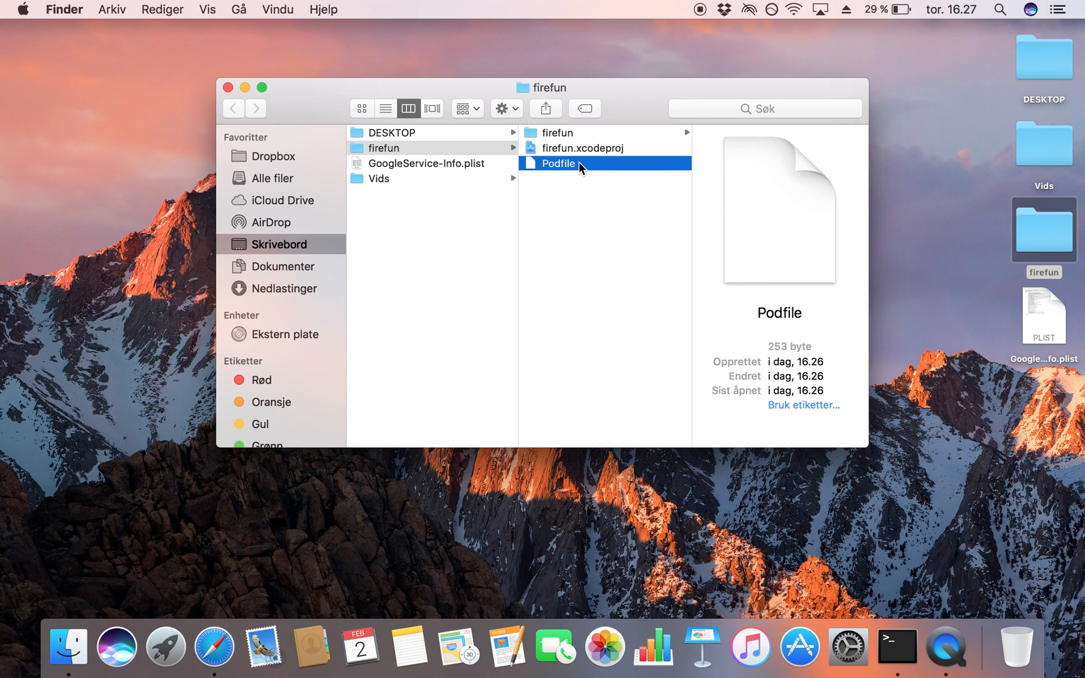
{"action": "double_click", "coordinate": [557, 164]}
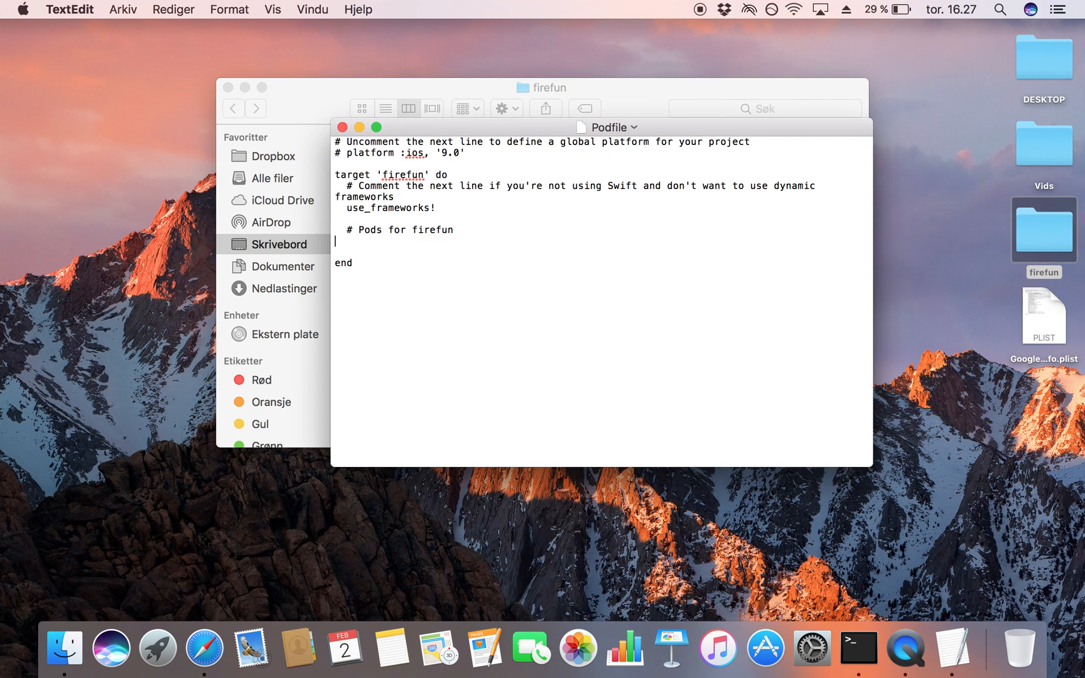
Add pod 'Firebase/Core' and pod 'Firebase/Database' lines under # Pods for firefun
{"action": "type", "text": "pod 'Firebase/Core'"}
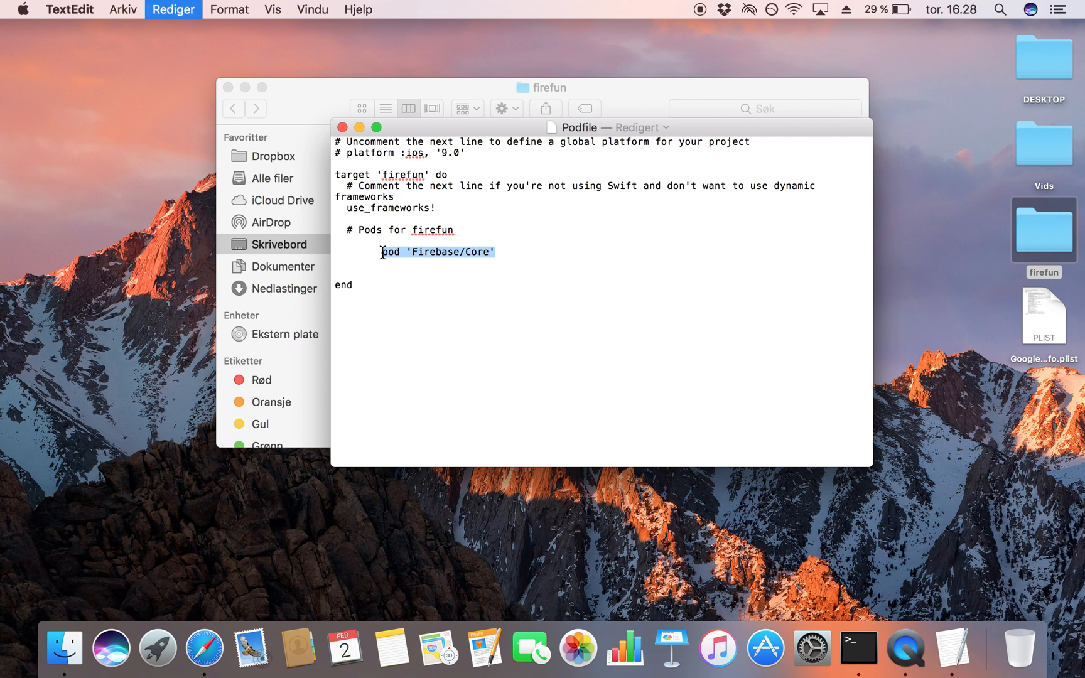
{"action": "left_click", "coordinate": [402, 264]}
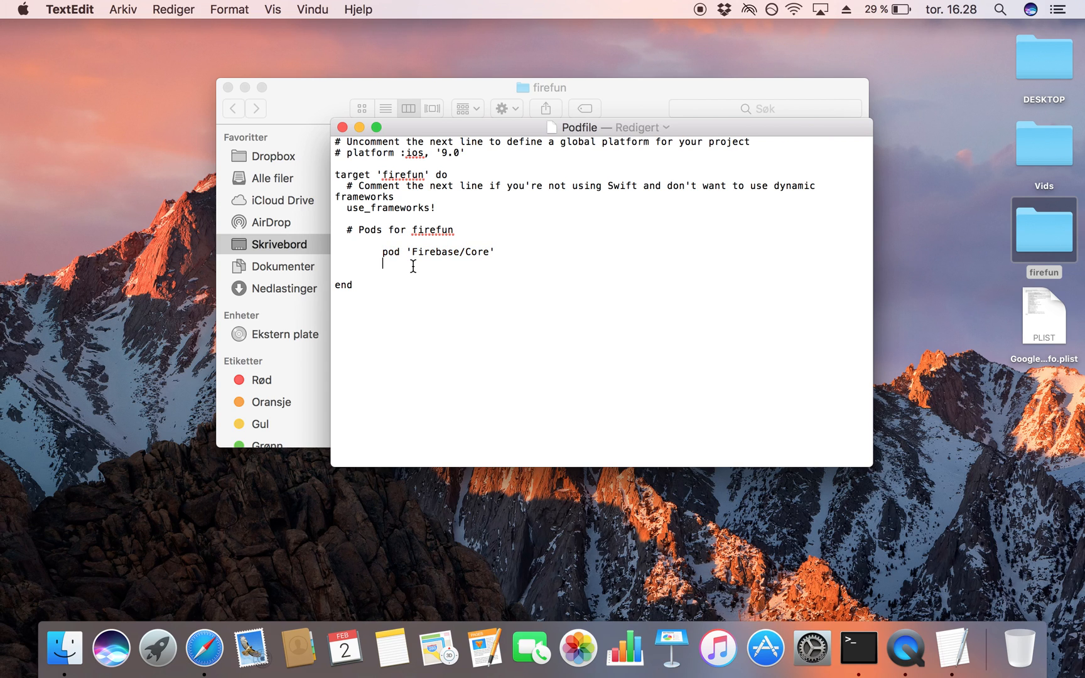
{"action": "type", "text": "pod 'Firebase/Core'"}
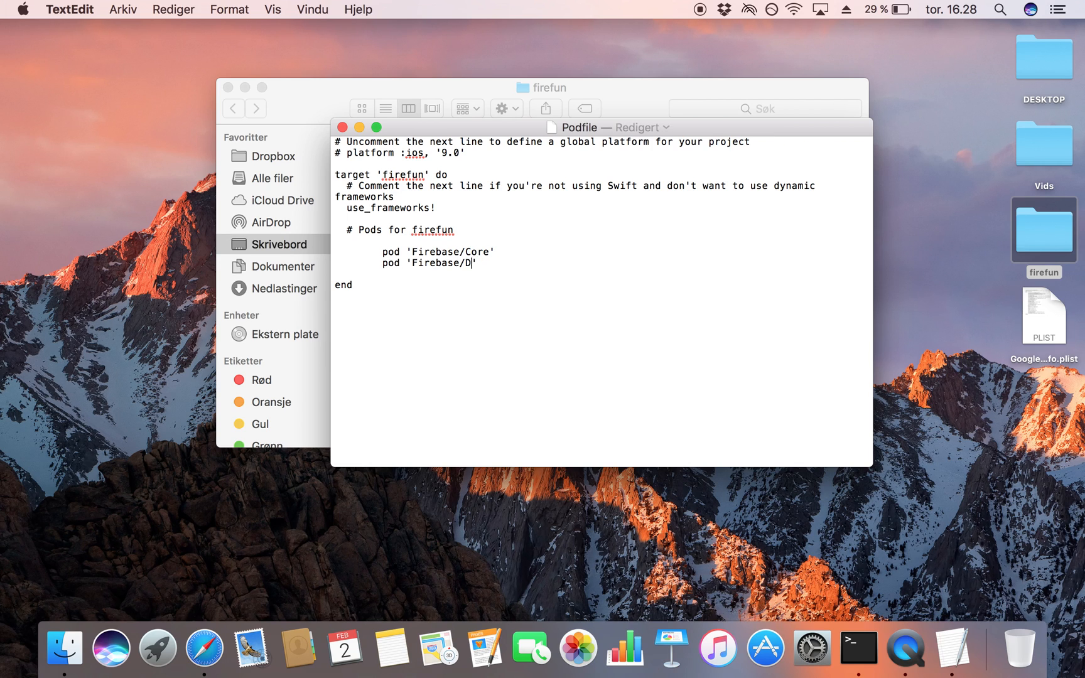
{"action": "type", "text": "atabase"}
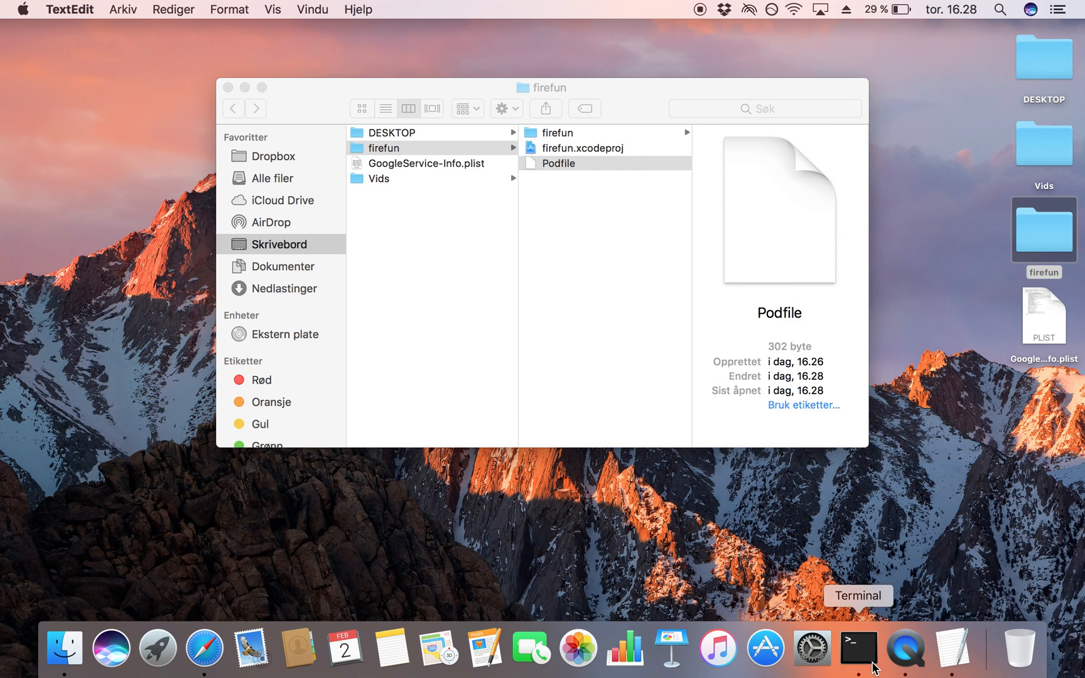
Run pod install in the firefun directory to generate the workspace, Podfile.lock and Pods folder
{"action": "left_click", "coordinate": [858, 647]}
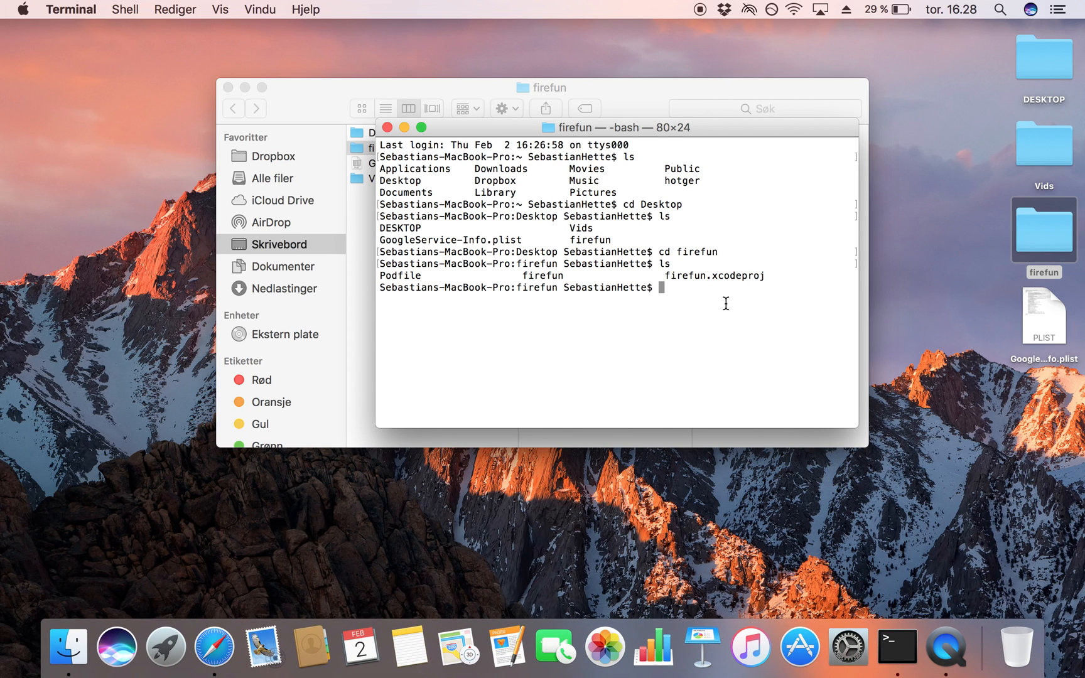
{"action": "type", "text": "pod inst"}
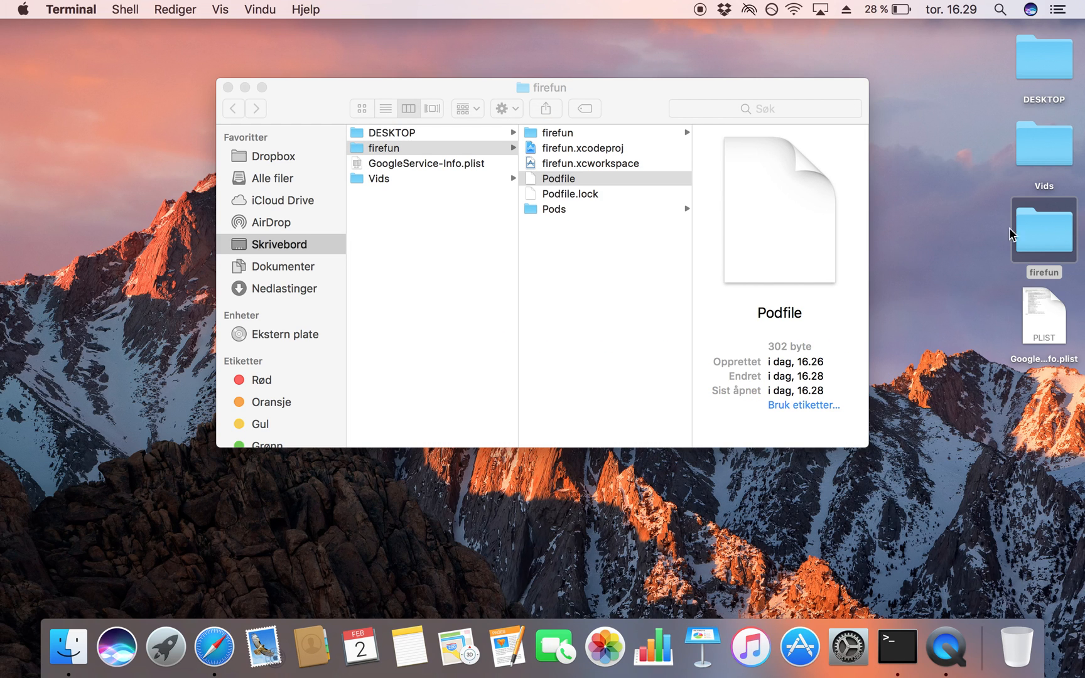
{"action": "mouse_move", "coordinate": [262, 117]}
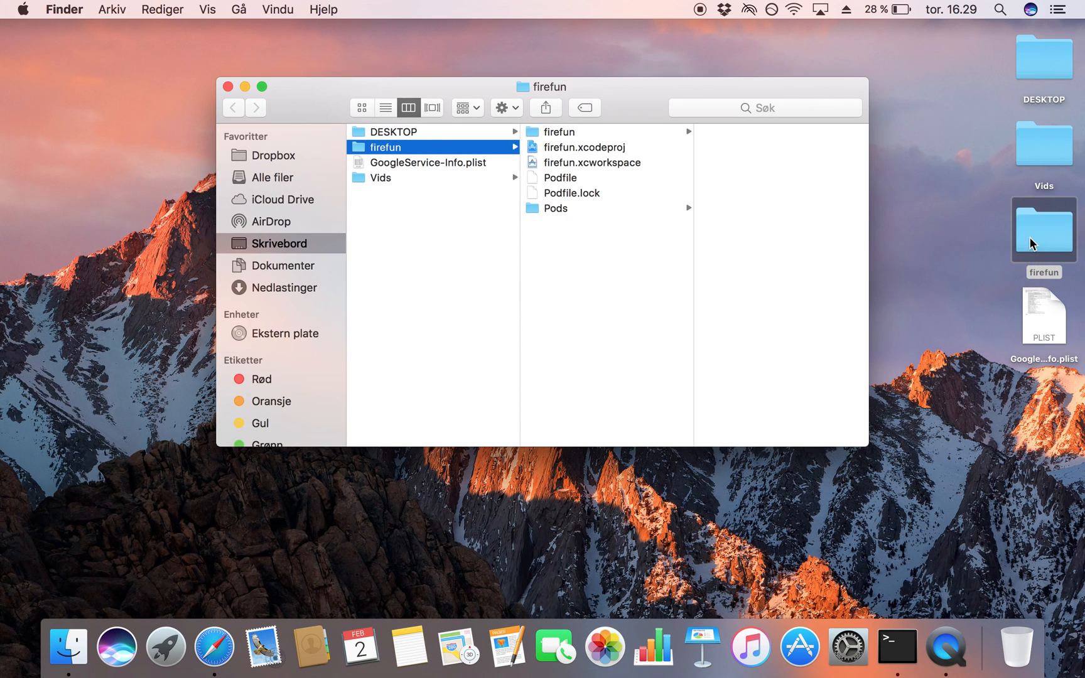
Show the firefun folder as large icons and select the firefun Xcode project file
{"action": "left_click", "coordinate": [361, 107]}
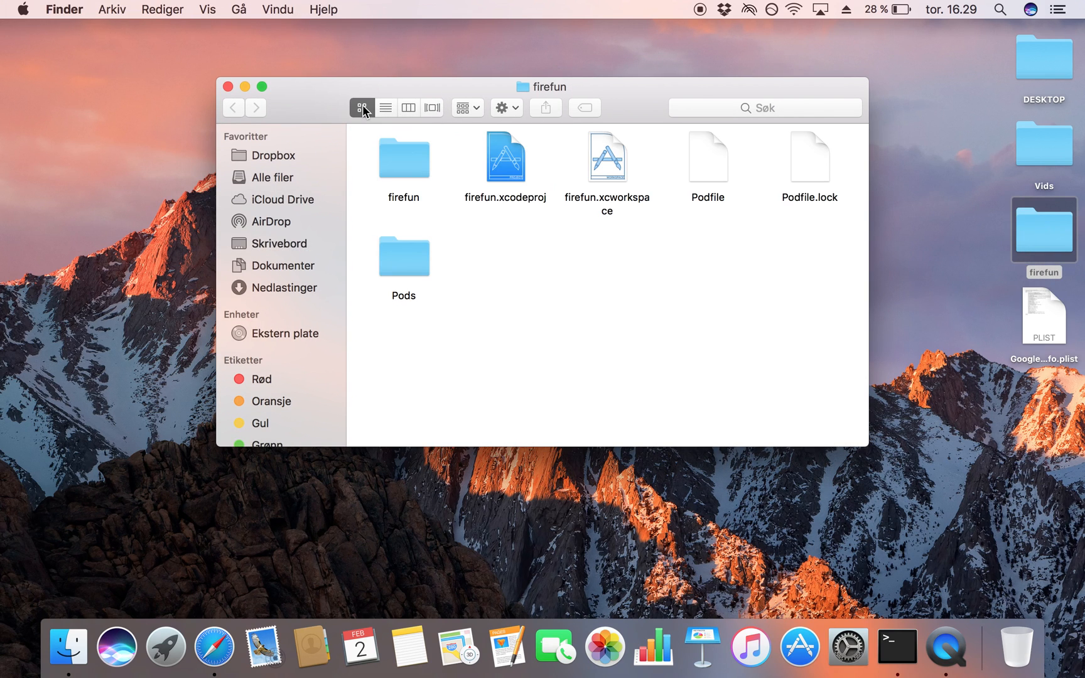
{"action": "left_click", "coordinate": [505, 159]}
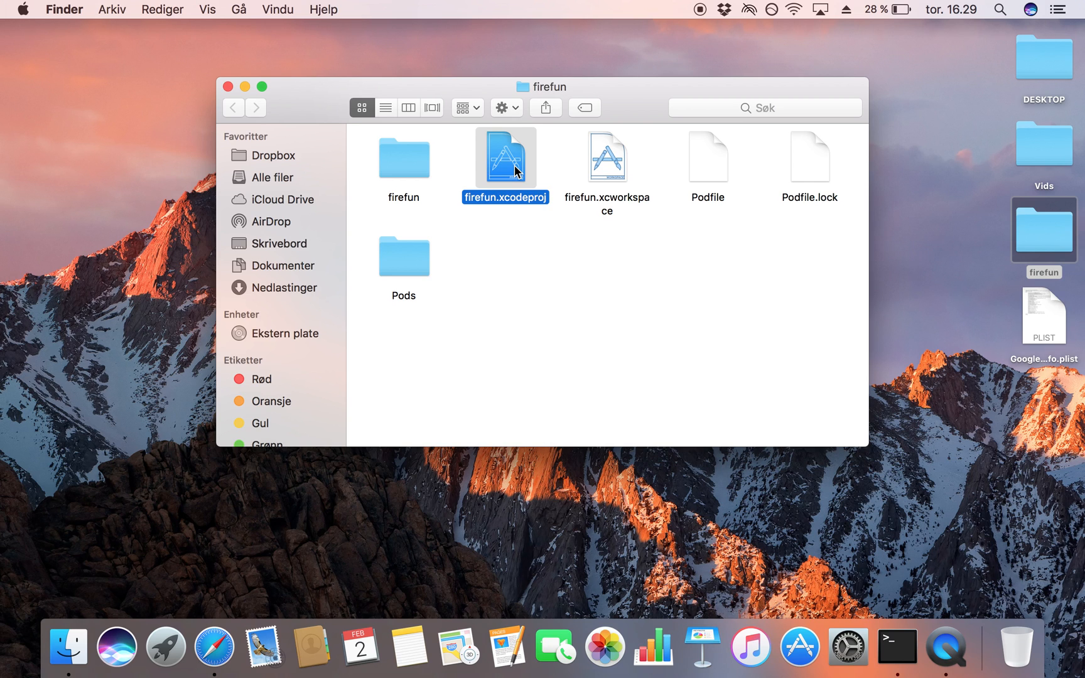
{"action": "left_click", "coordinate": [607, 159]}
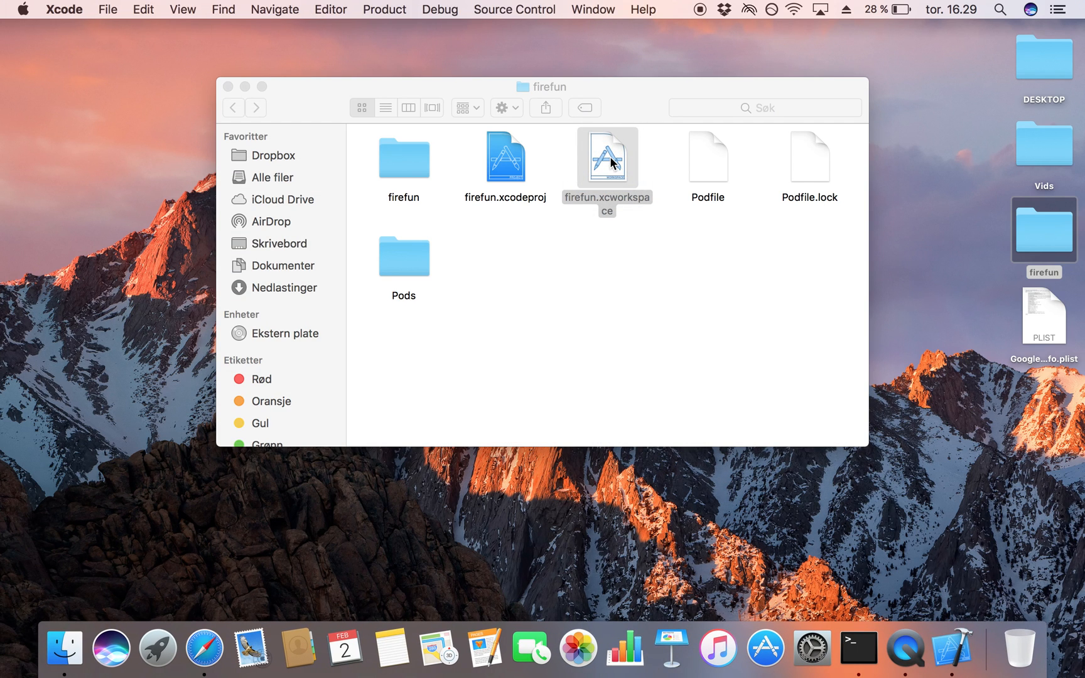
Launch firefun.xcworkspace in Xcode and bring AppDelegate.swift into the editor
{"action": "double_click", "coordinate": [607, 158]}
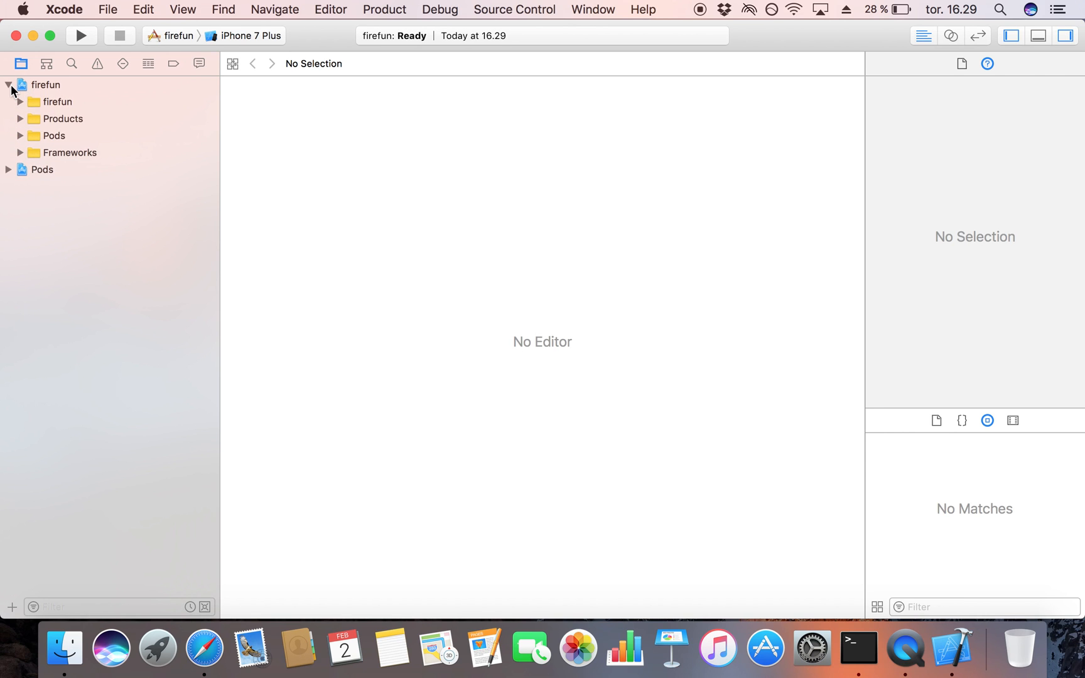
{"action": "left_click", "coordinate": [22, 102]}
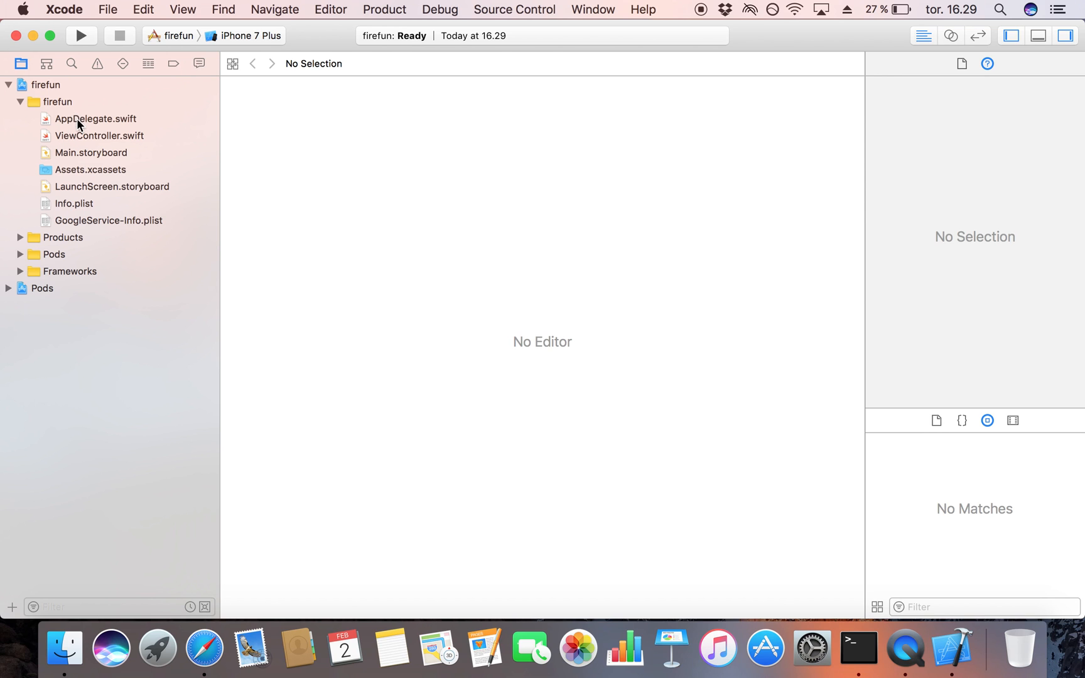
{"action": "left_click", "coordinate": [95, 119]}
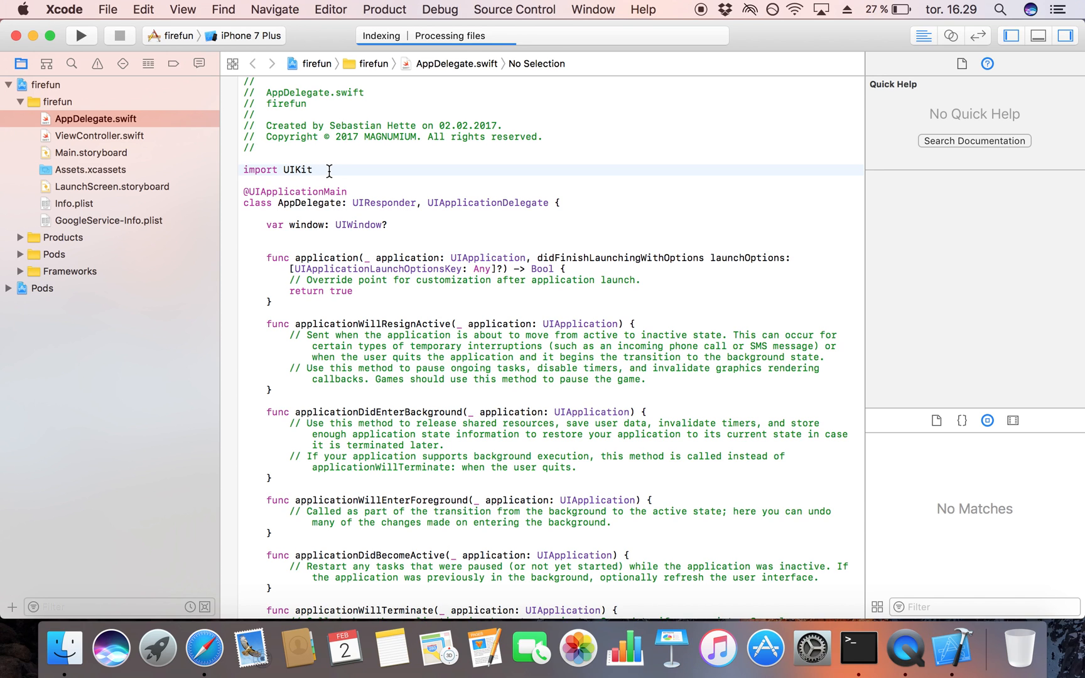
Add 'import Firebase' below import UIKit in AppDelegate.swift
{"action": "type", "text": "impo"}
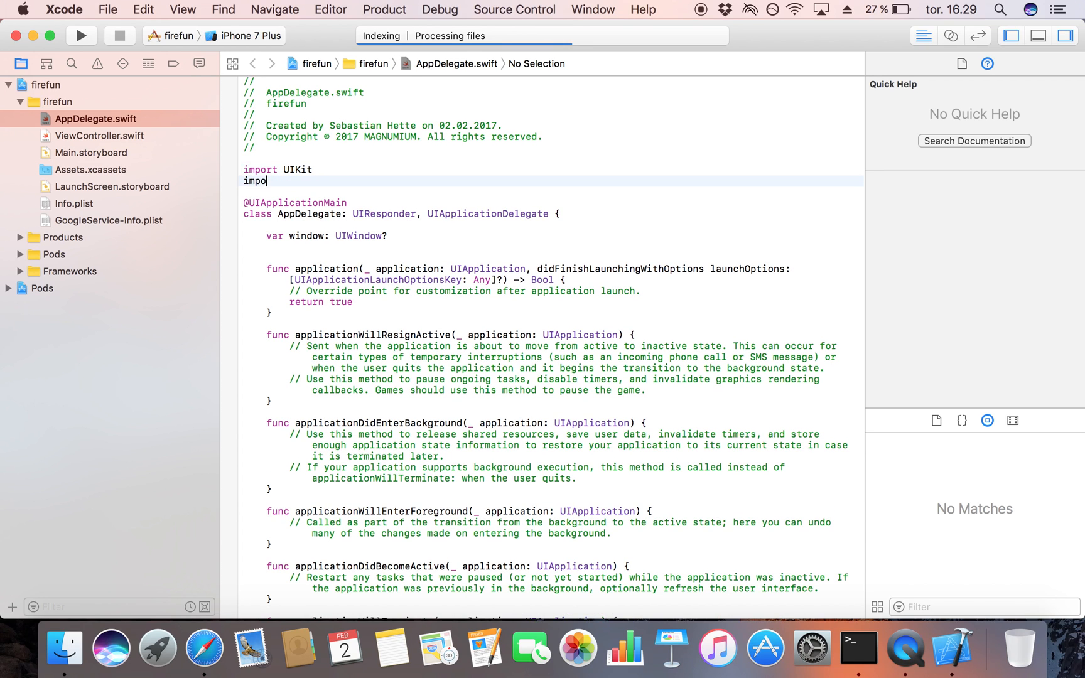
{"action": "type", "text": "rt Fi"}
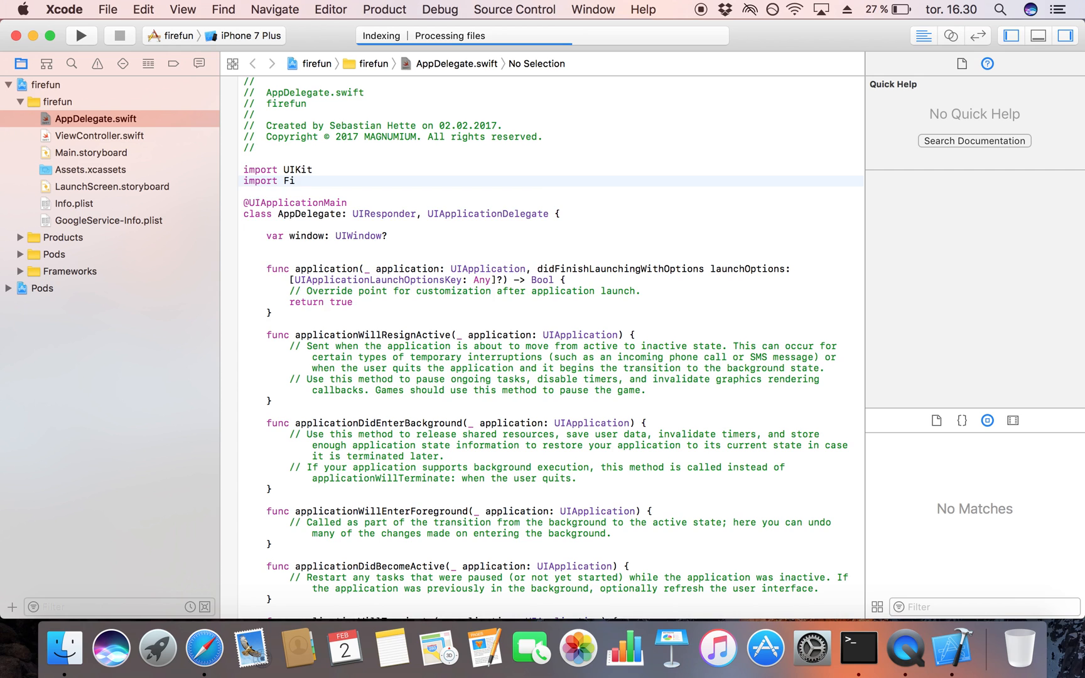
{"action": "type", "text": "re"}
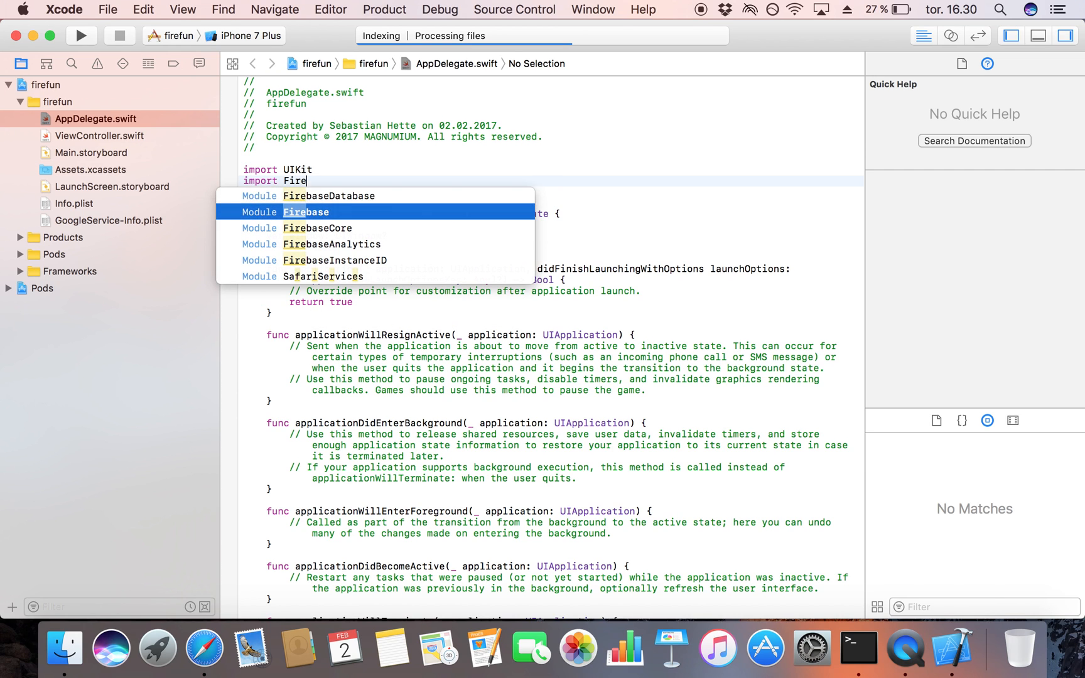
{"action": "key", "text": "return"}
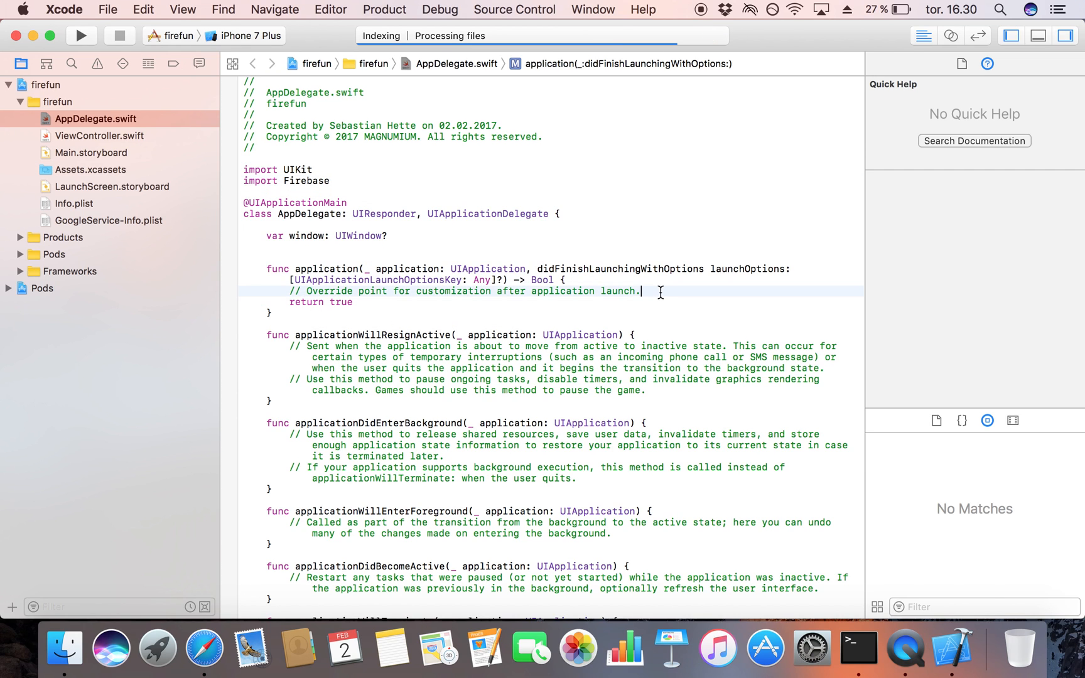
{"action": "key", "text": "return"}
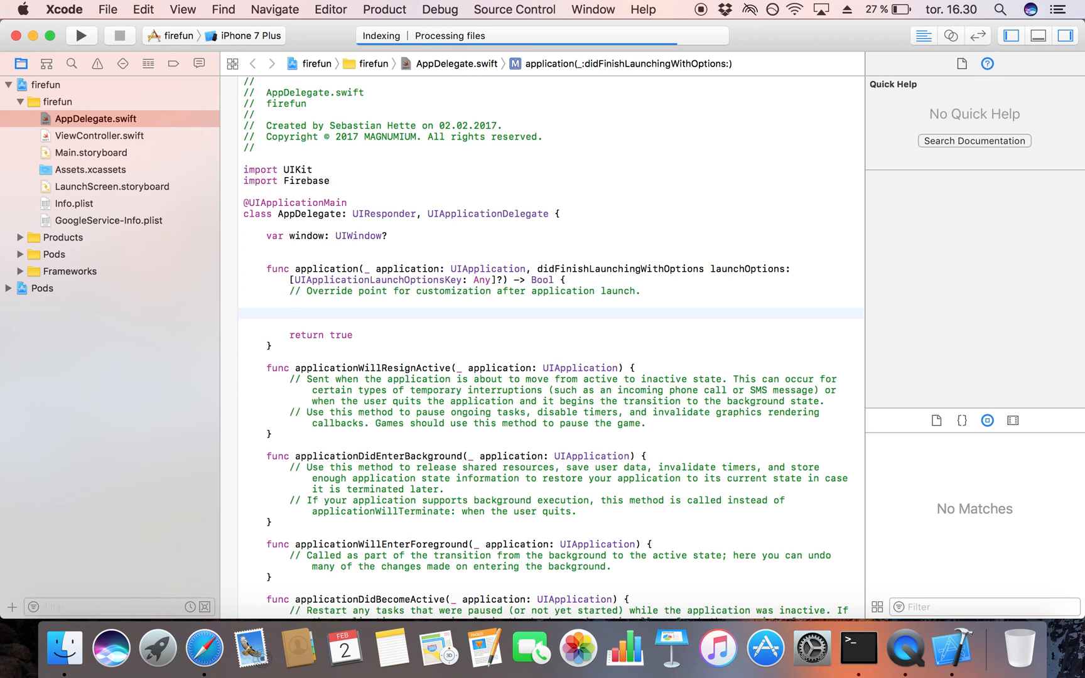
Add FIRApp.configure() inside didFinishLaunchingWithOptions before return true
{"action": "left_click", "coordinate": [290, 313]}
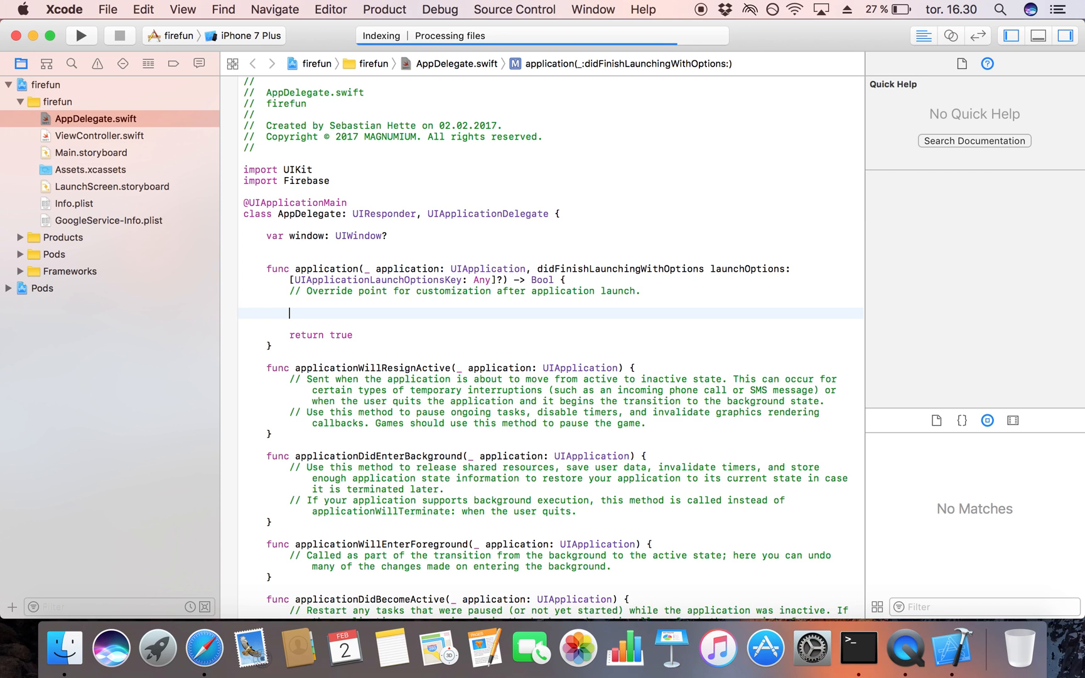
{"action": "type", "text": "FIR"}
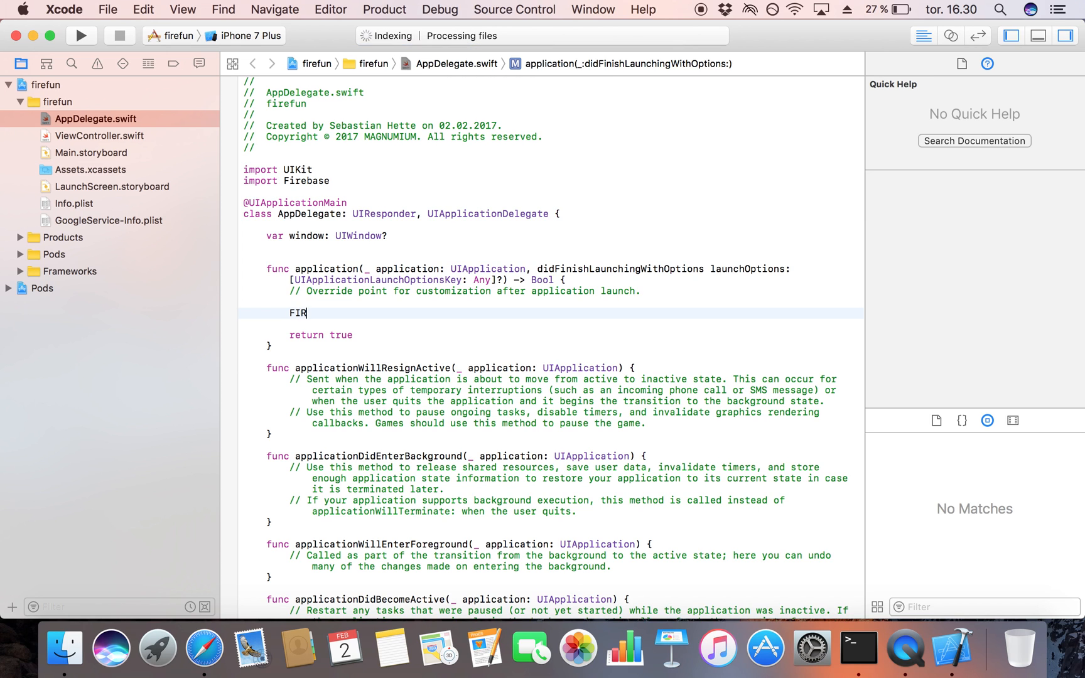
{"action": "type", "text": "Ap"}
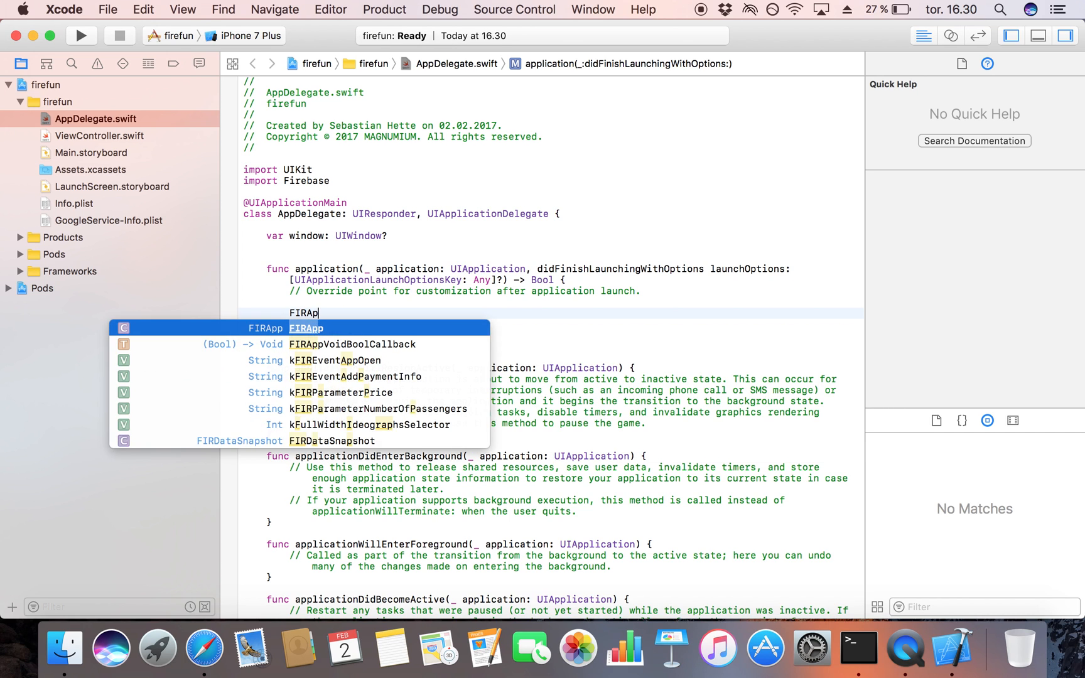
{"action": "type", "text": ".con"}
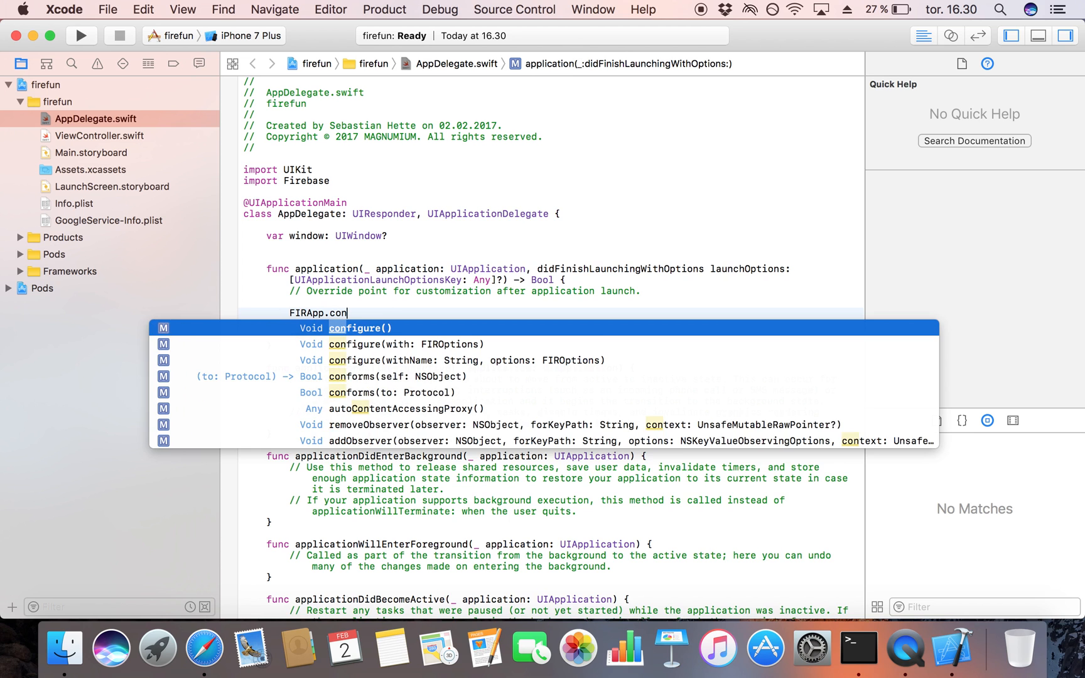
{"action": "key", "text": "Return"}
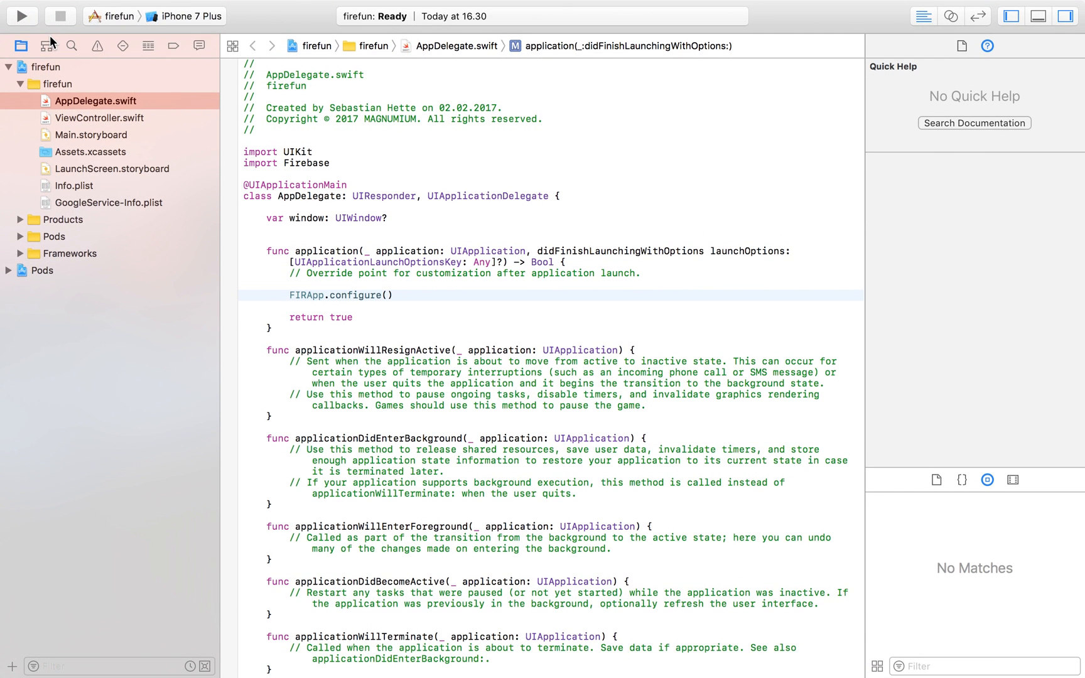
{"action": "mouse_move", "coordinate": [47, 45]}
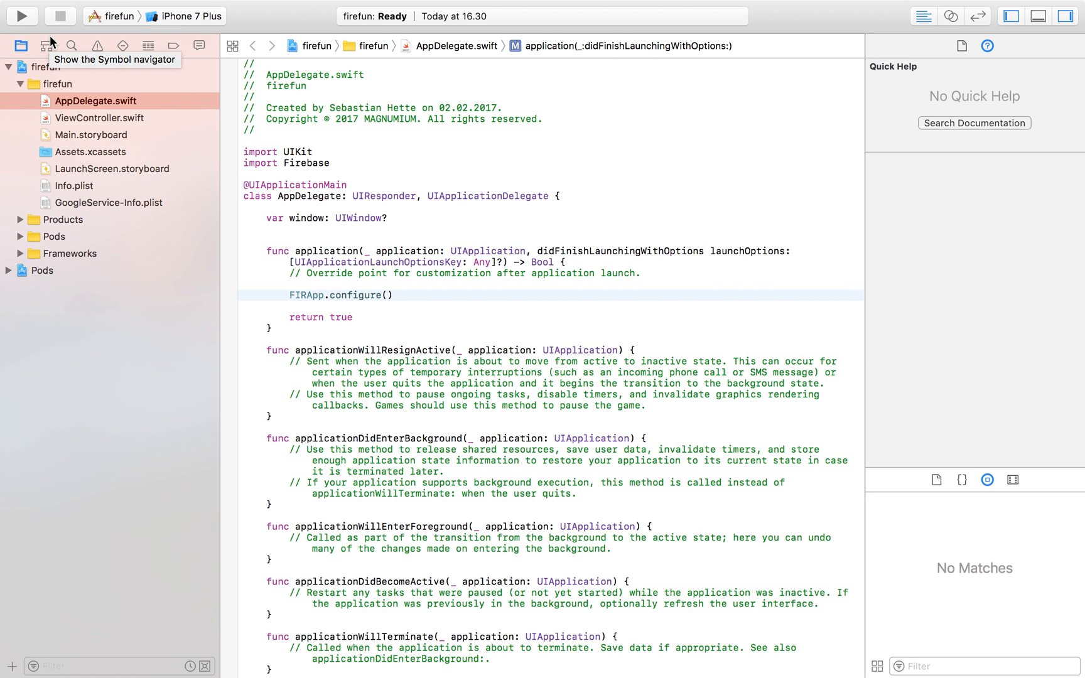